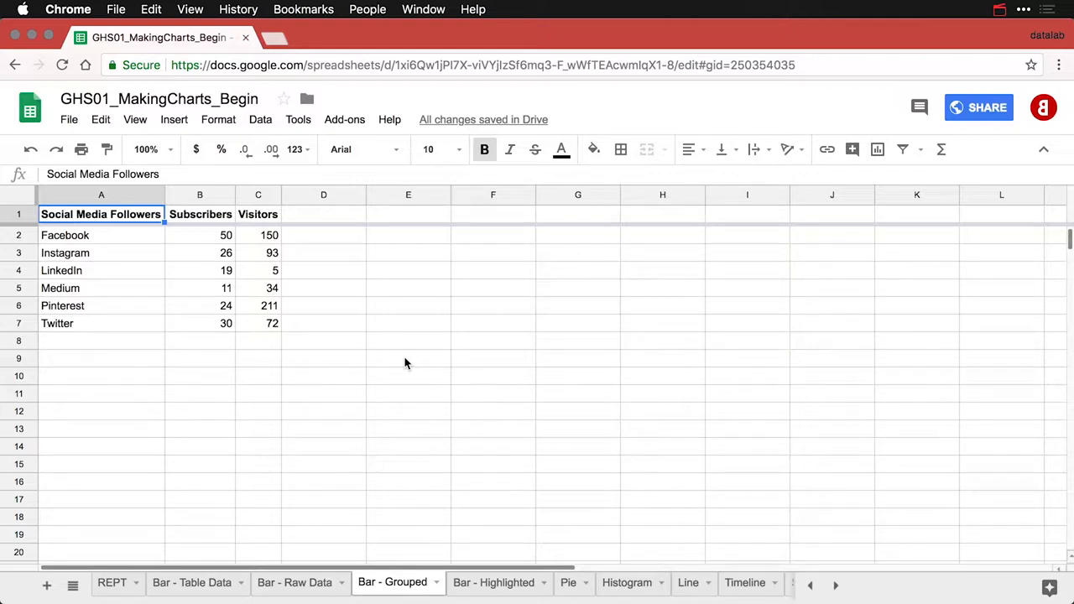
mouse_move(316, 295)
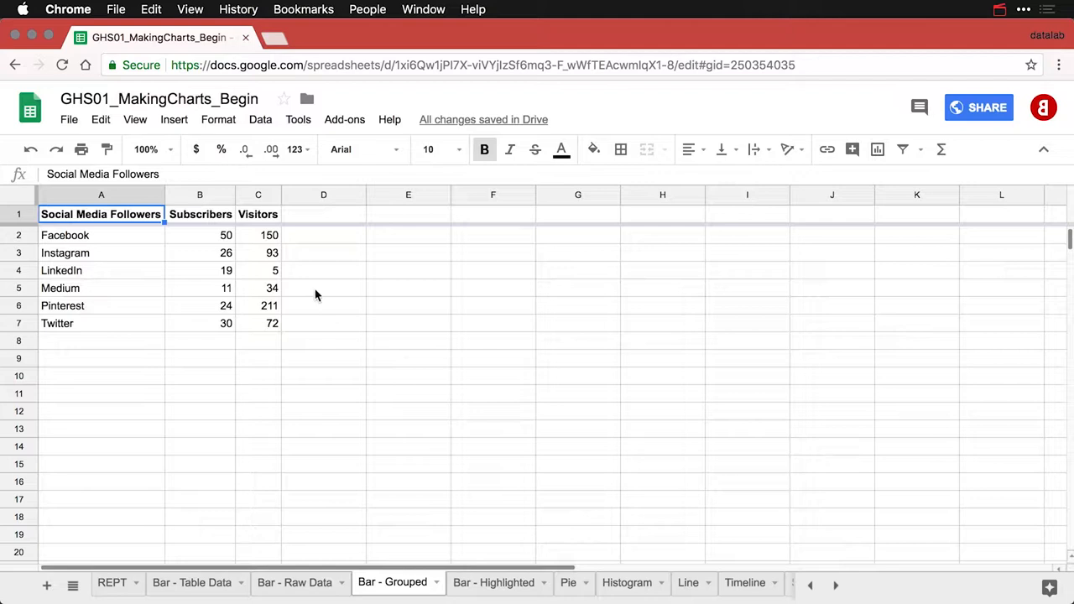
- Insert a grouped column chart from the Subscribers and Visitors table and drag it beside the data
click(200, 214)
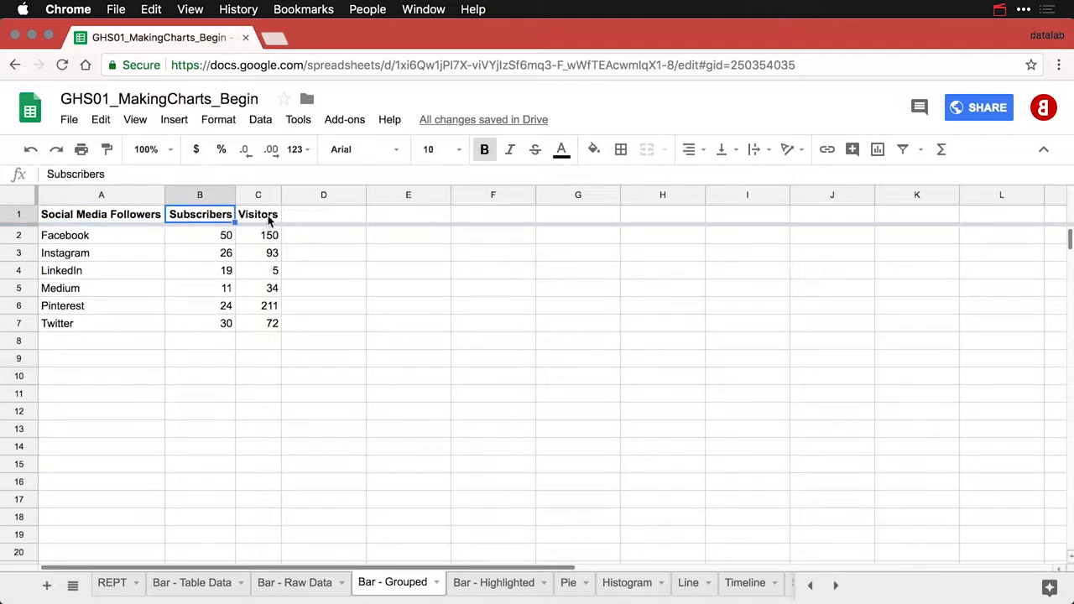
click(257, 214)
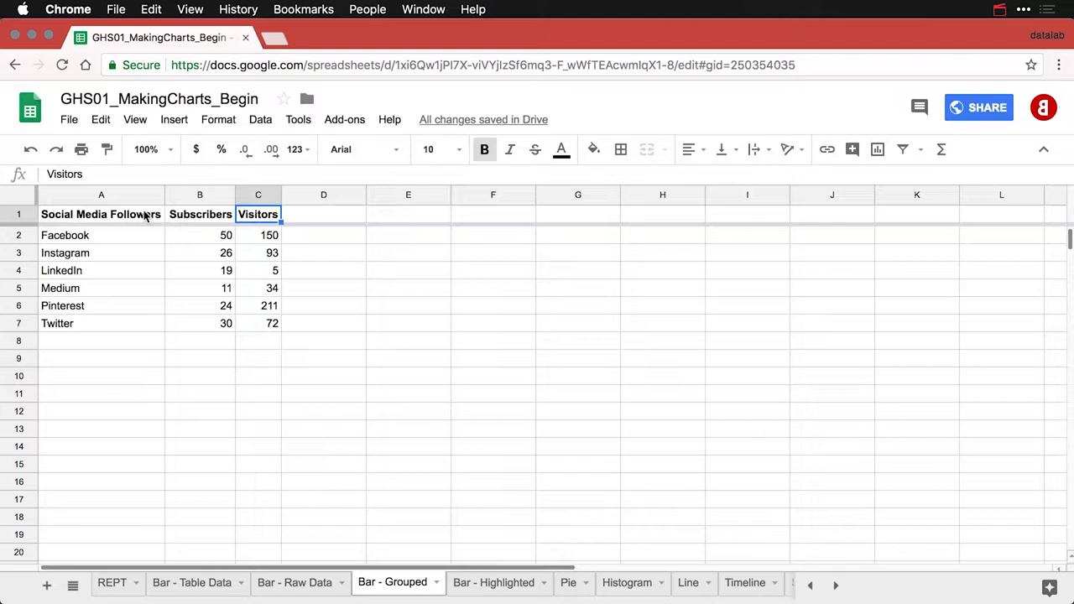
click(100, 214)
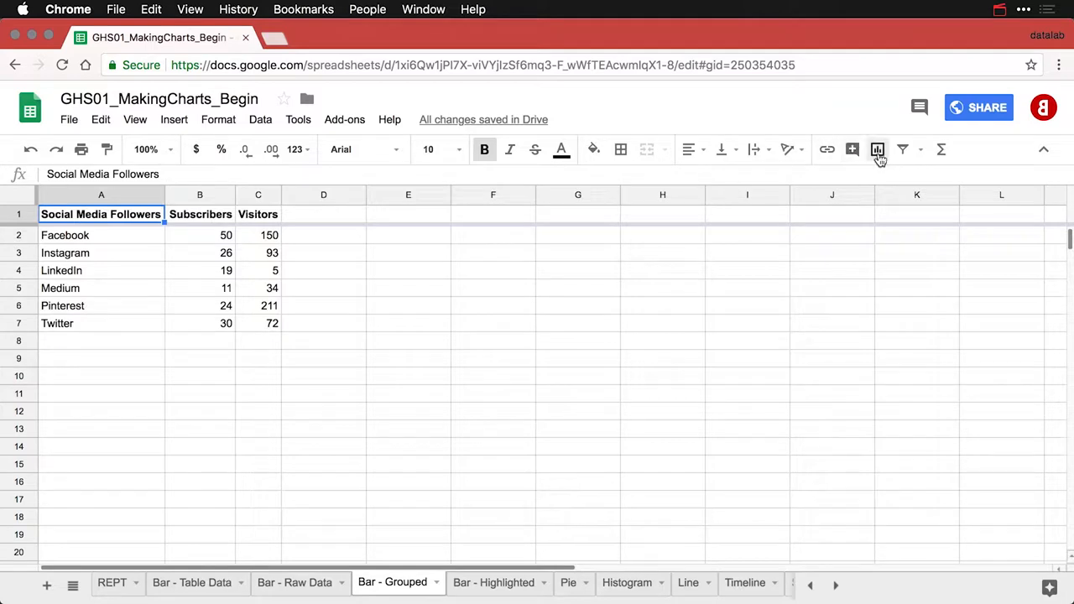
click(877, 149)
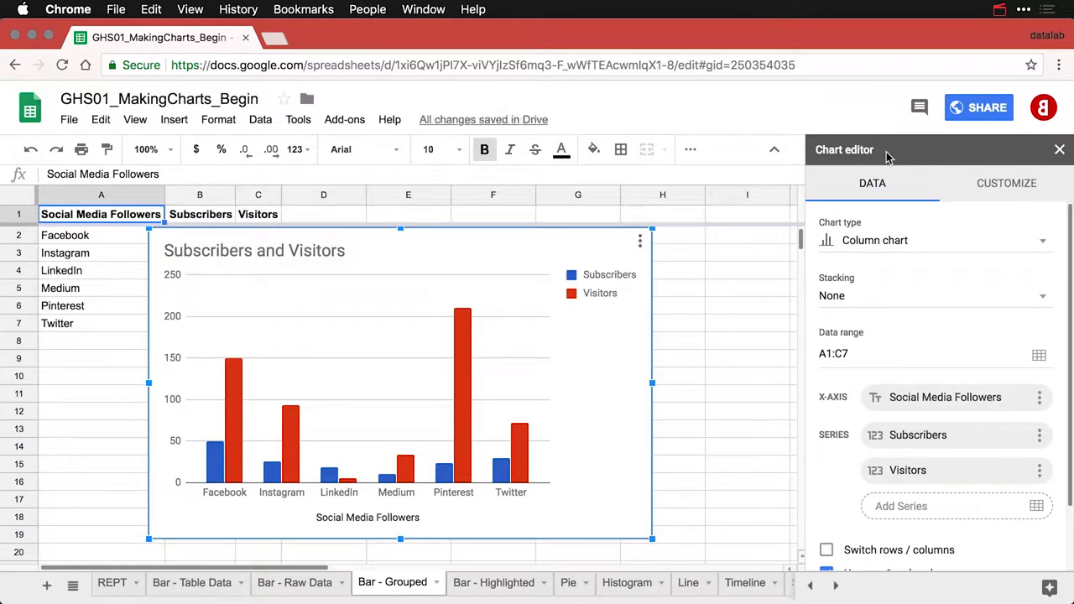
mouse_move(293, 243)
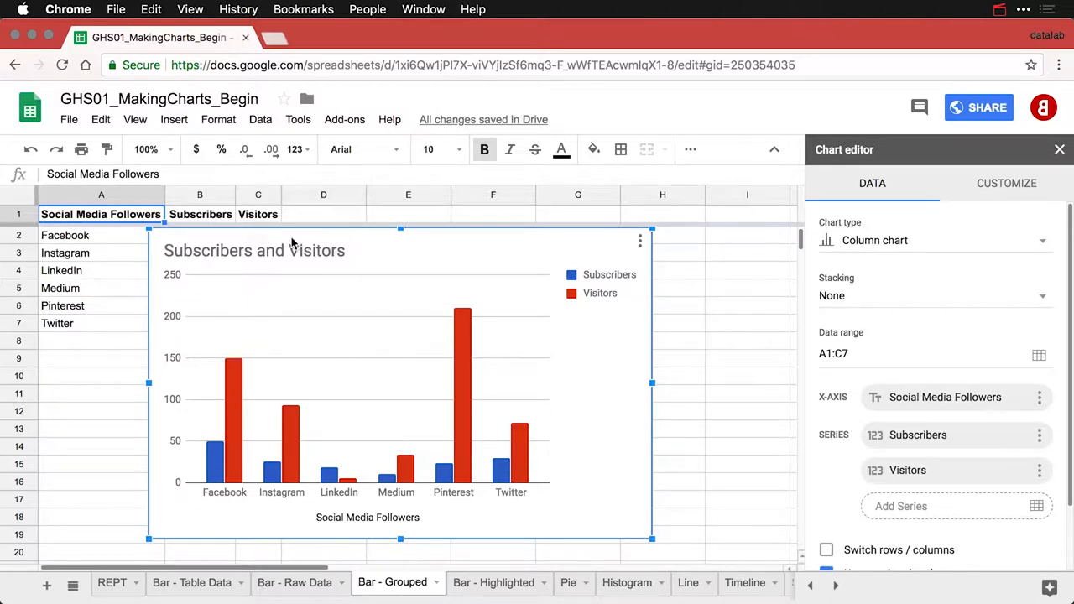
drag(401, 383, 527, 389)
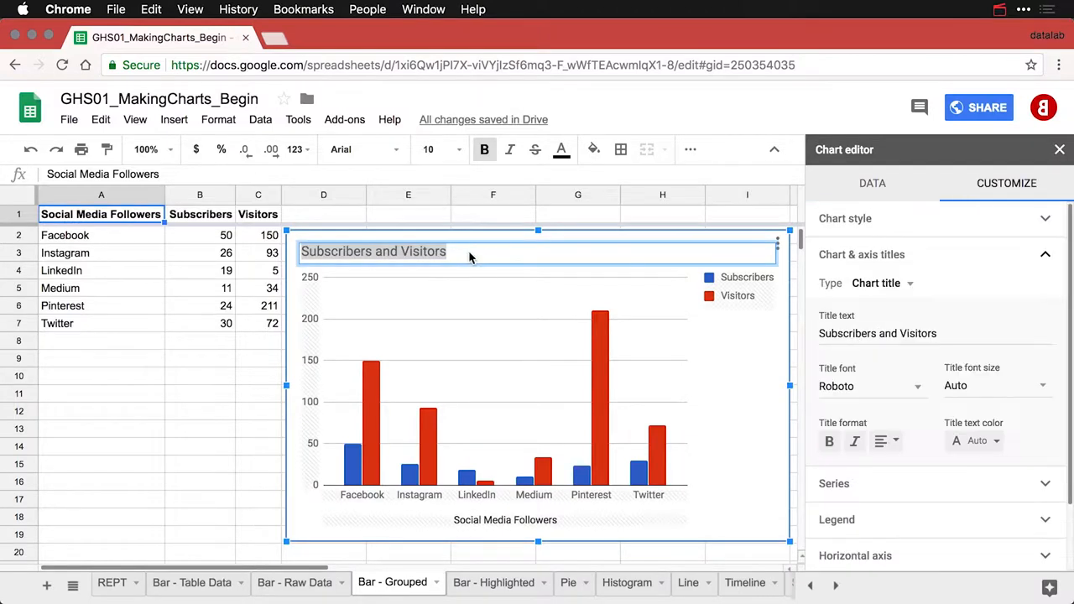
- Extend the chart title to read 'Subscribers and Visitors by Platform'
text(by)
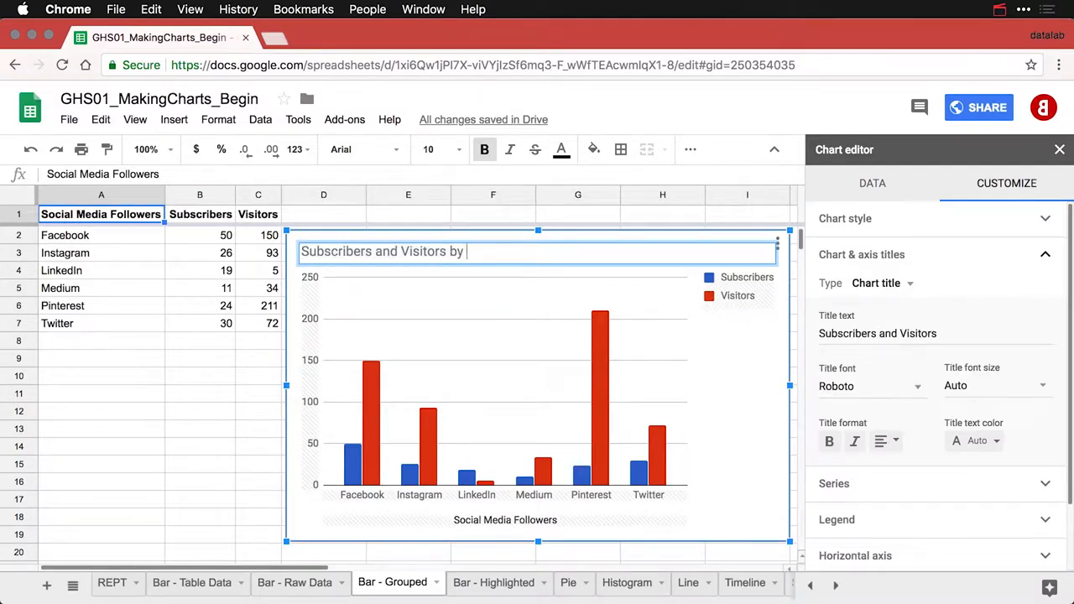
text(Platform)
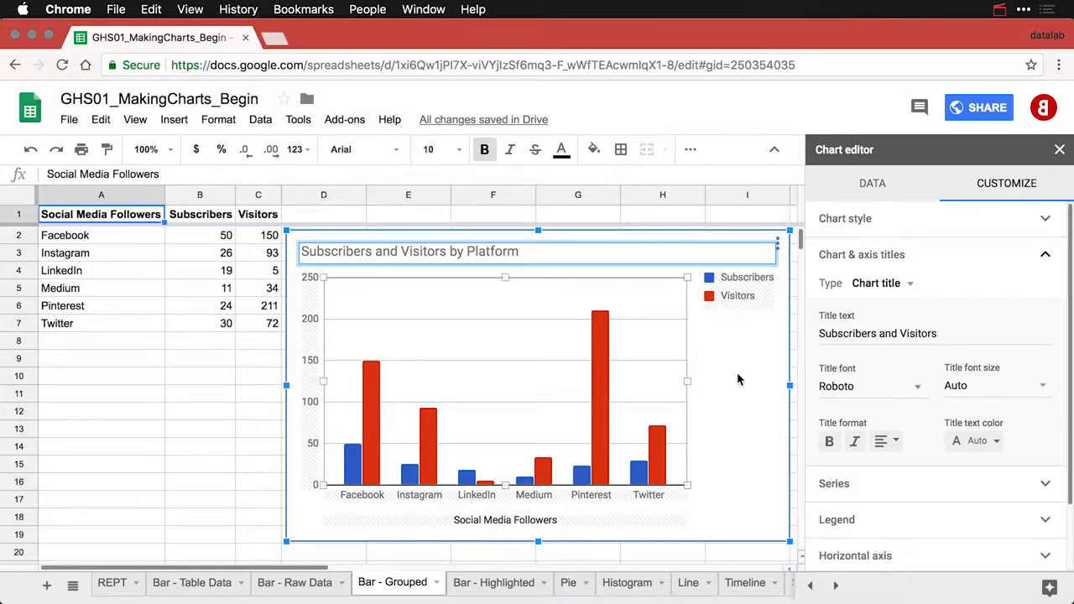
text(by Platform)
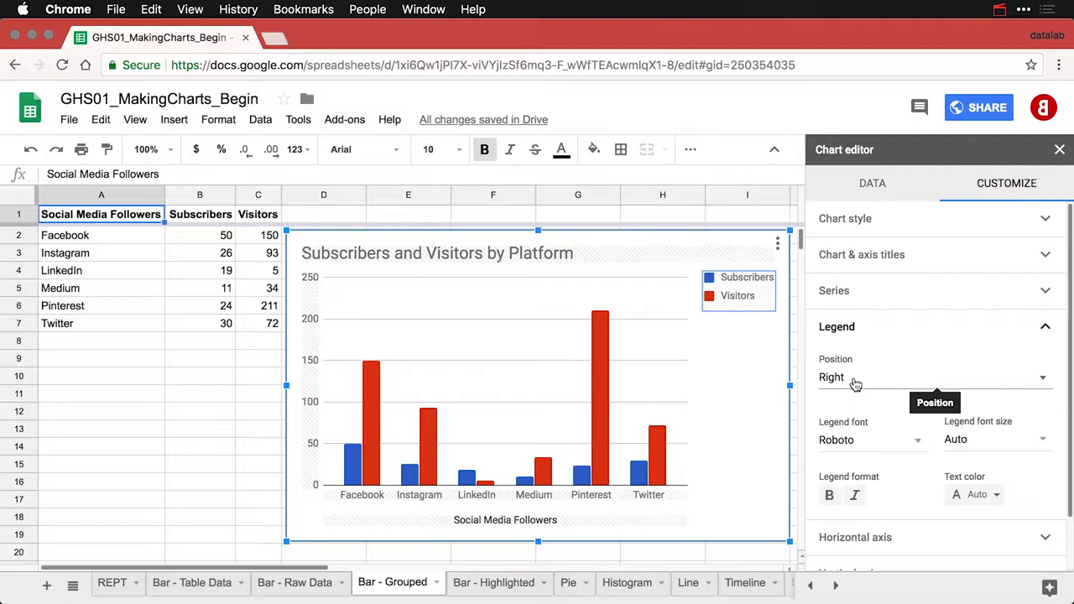
- Set the legend position to Bottom so it sits below the plot
click(934, 377)
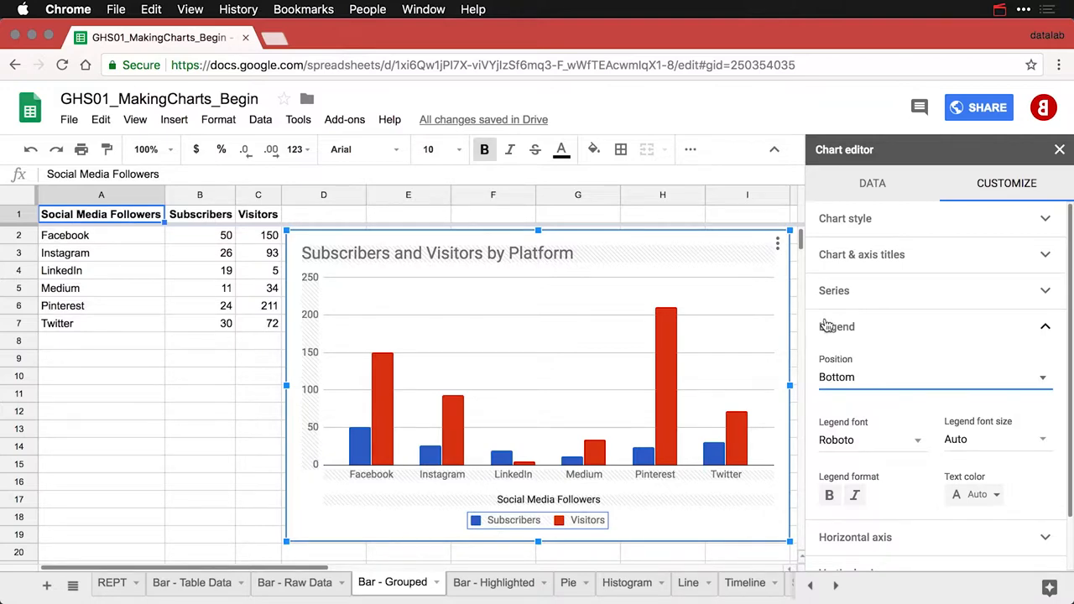
click(861, 255)
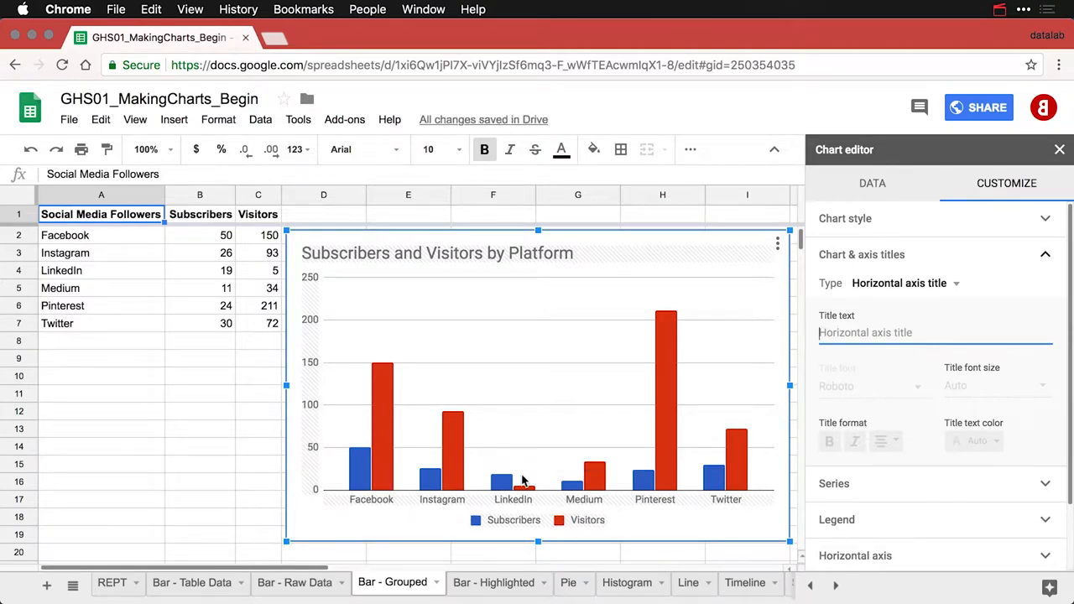
mouse_move(313, 378)
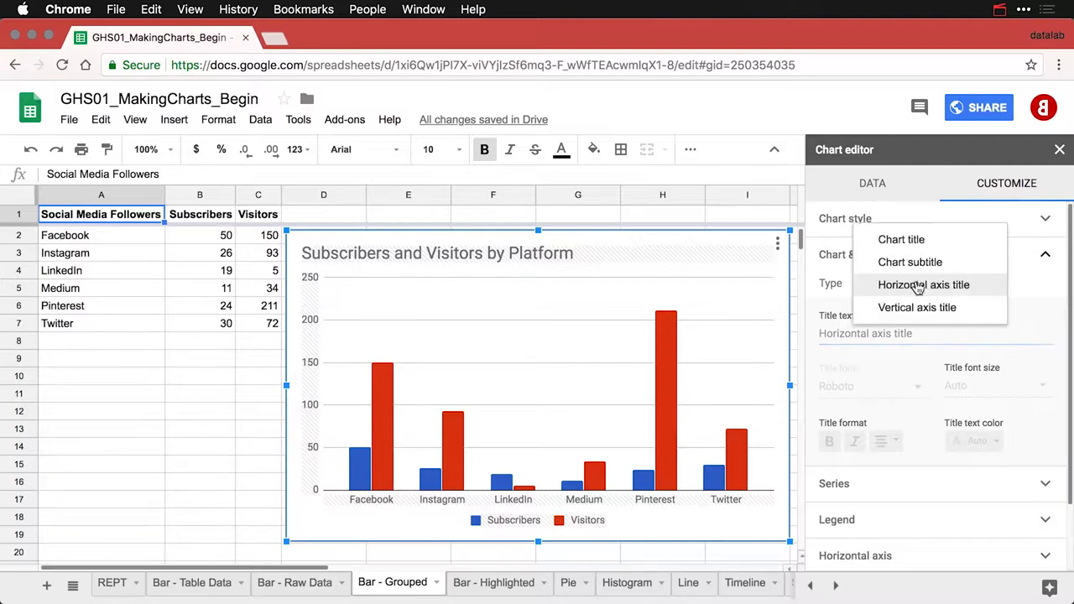
- Add a vertical axis title 'Followers' and leave the chart editor
click(916, 307)
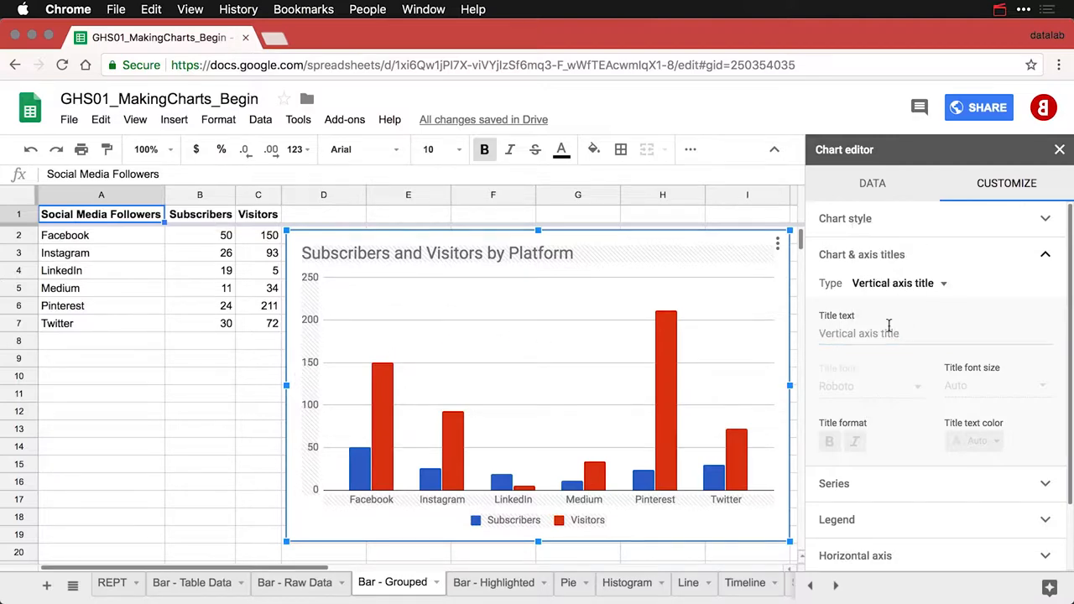
text(F)
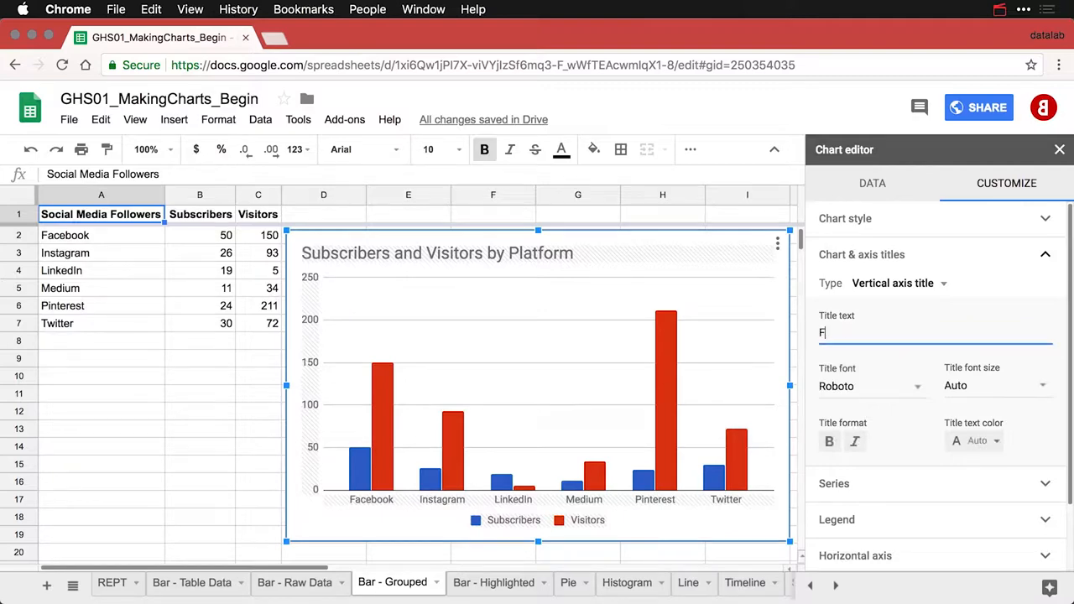
text(ollowers)
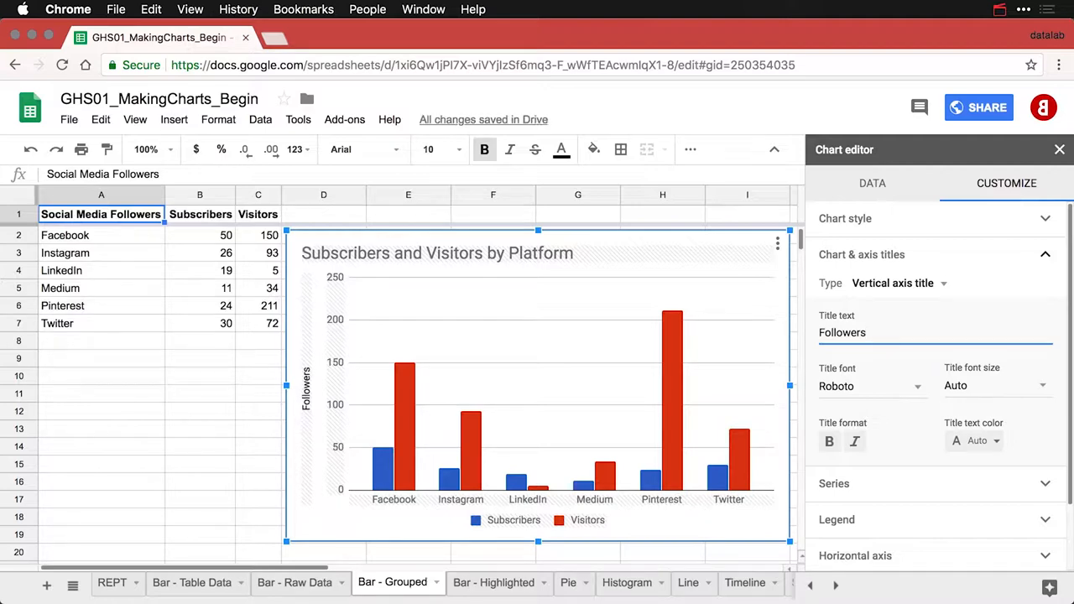
click(258, 358)
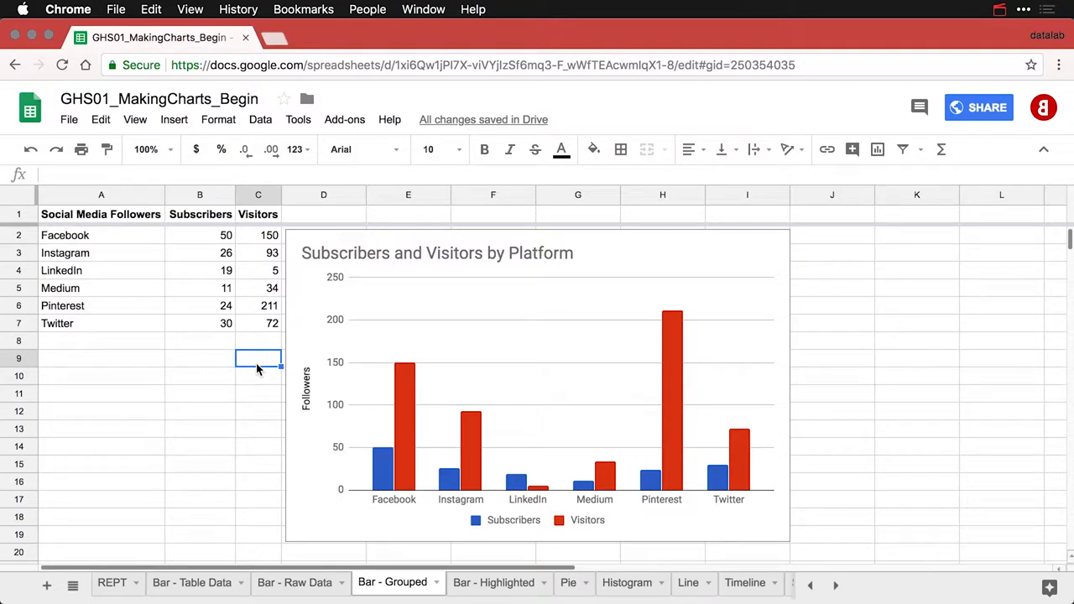
mouse_move(350, 445)
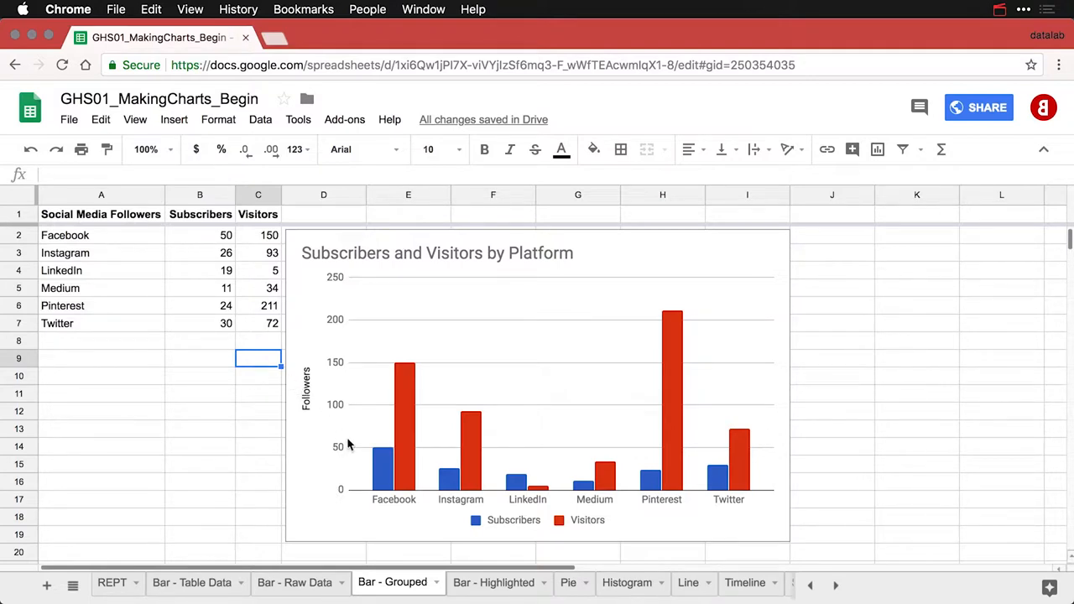
mouse_move(382, 474)
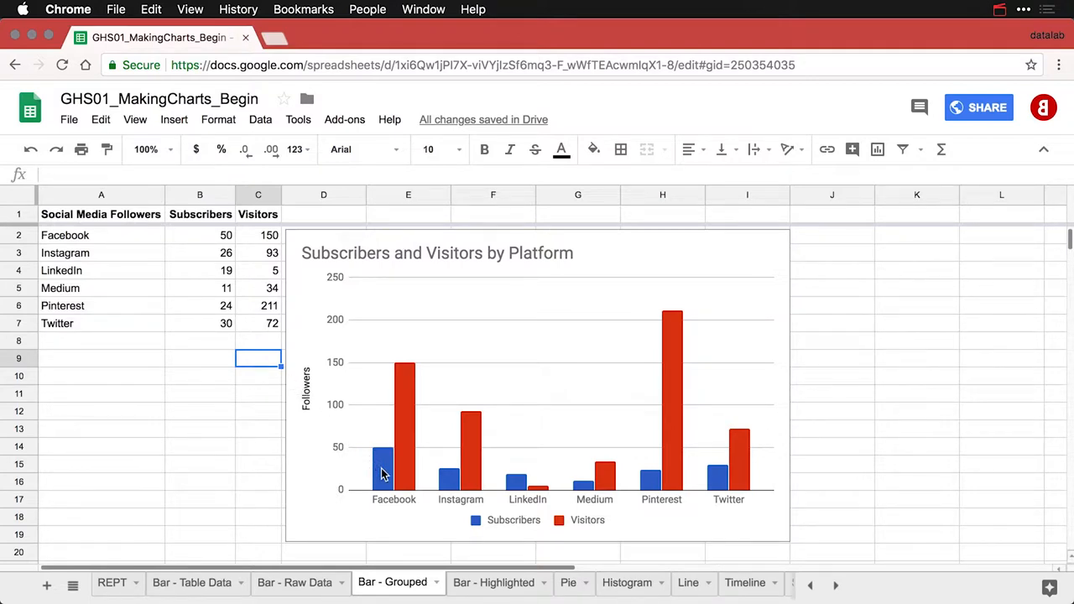
mouse_move(428, 491)
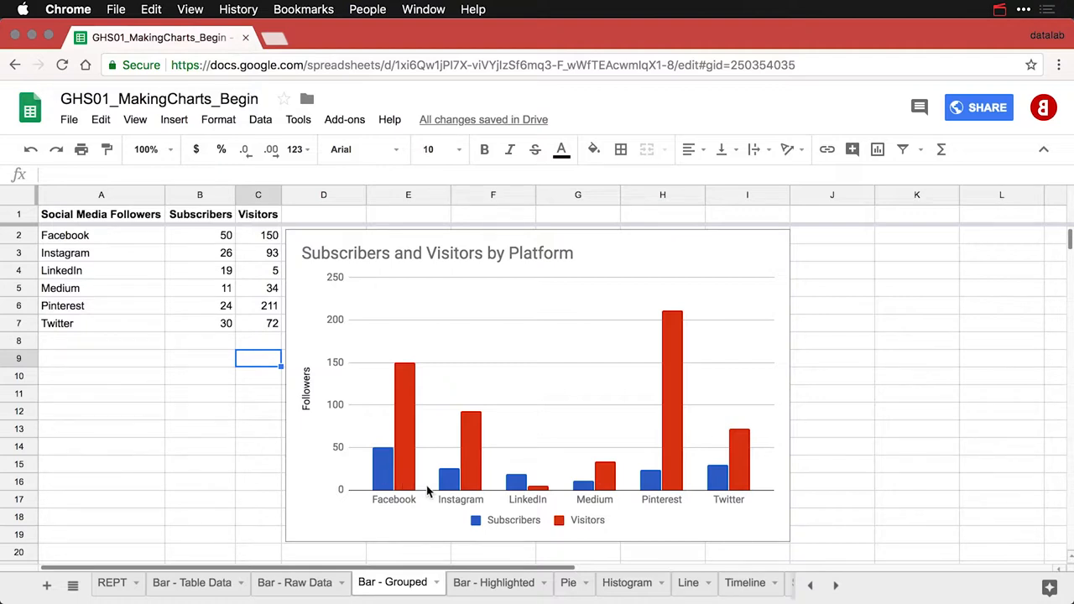
mouse_move(411, 432)
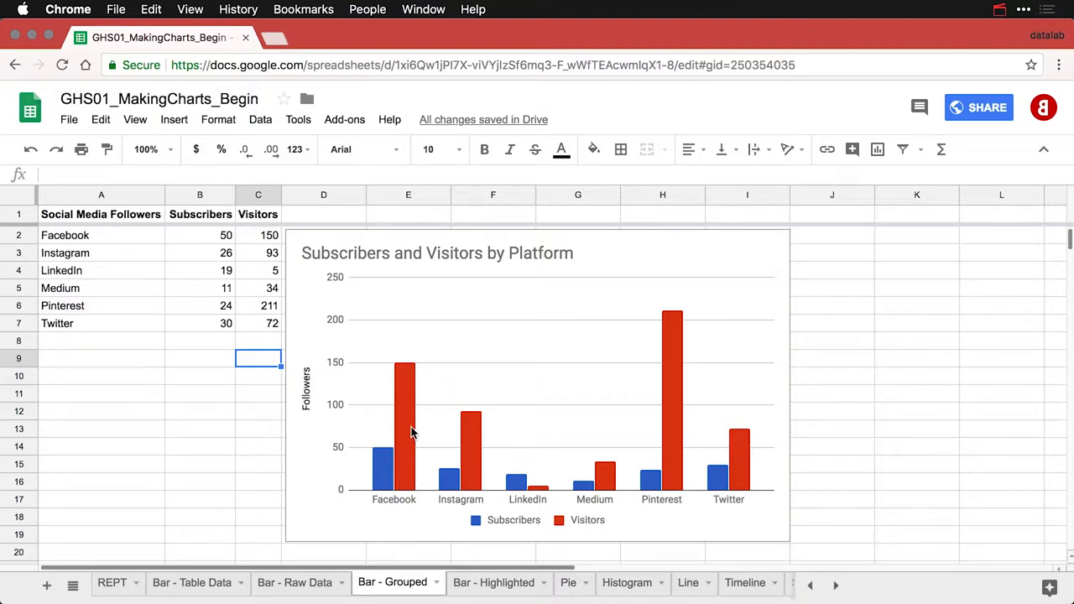
mouse_move(577, 417)
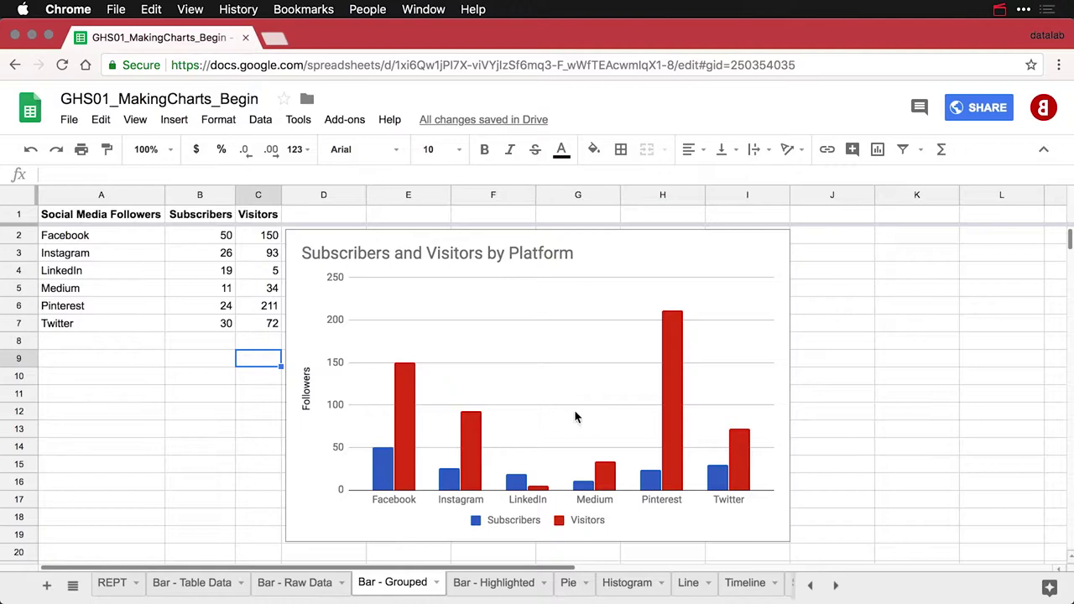
mouse_move(678, 374)
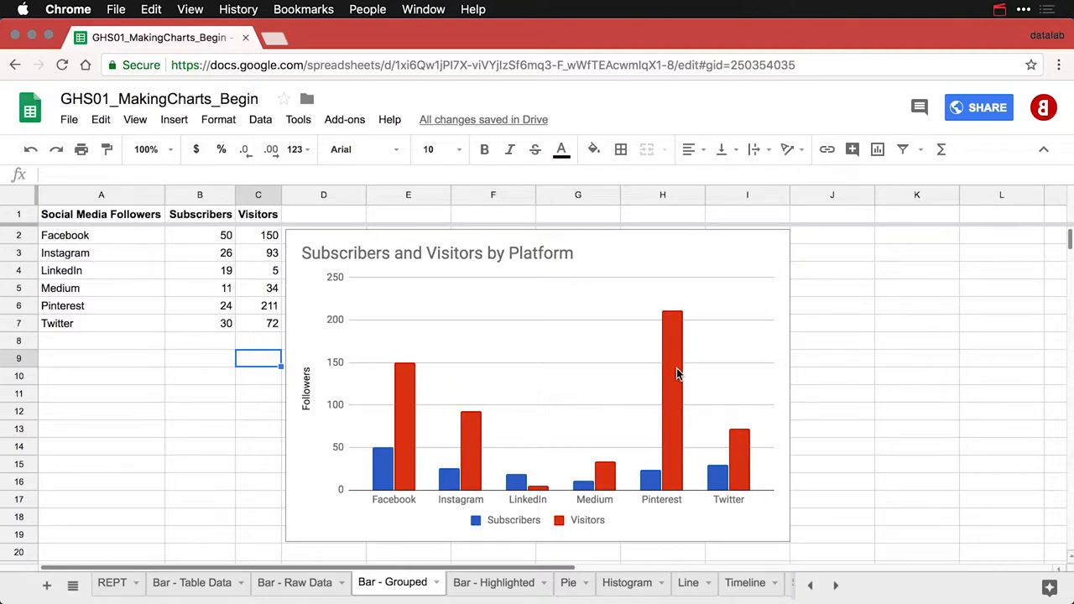
mouse_move(675, 374)
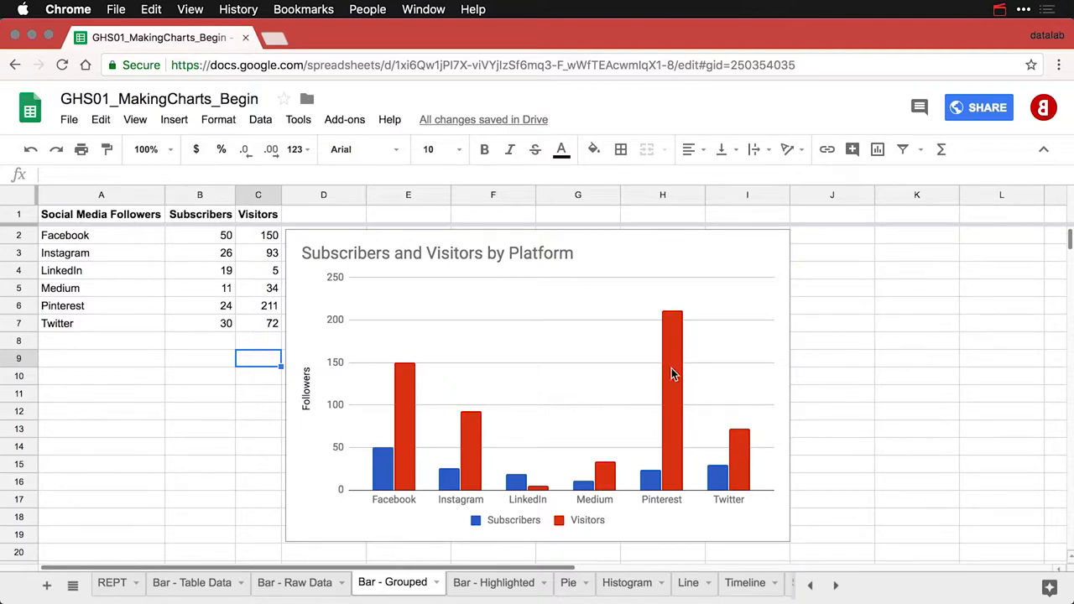
mouse_move(529, 472)
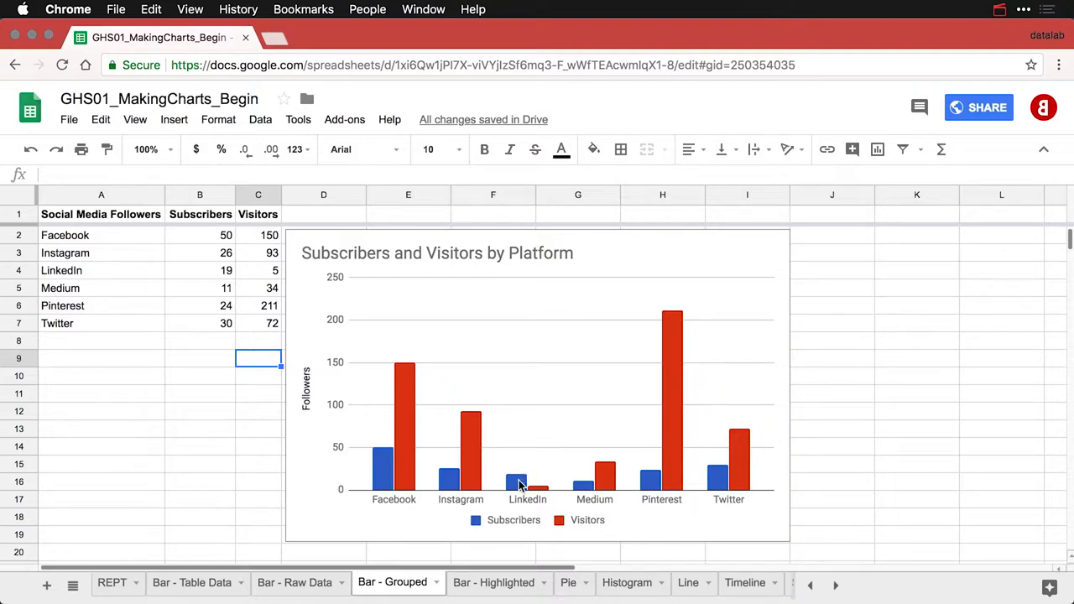
mouse_move(544, 493)
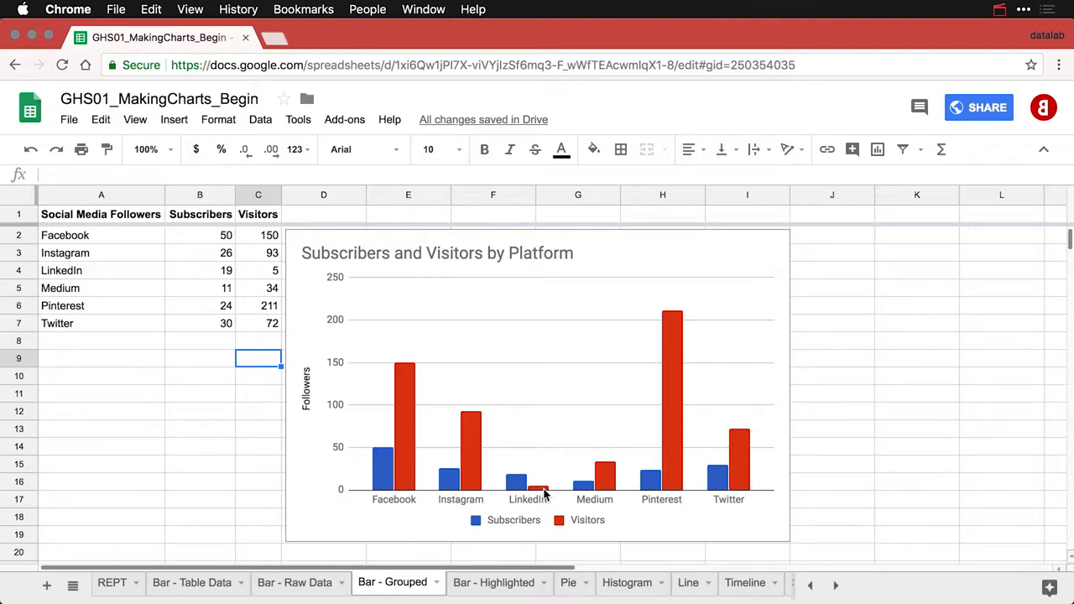
mouse_move(657, 354)
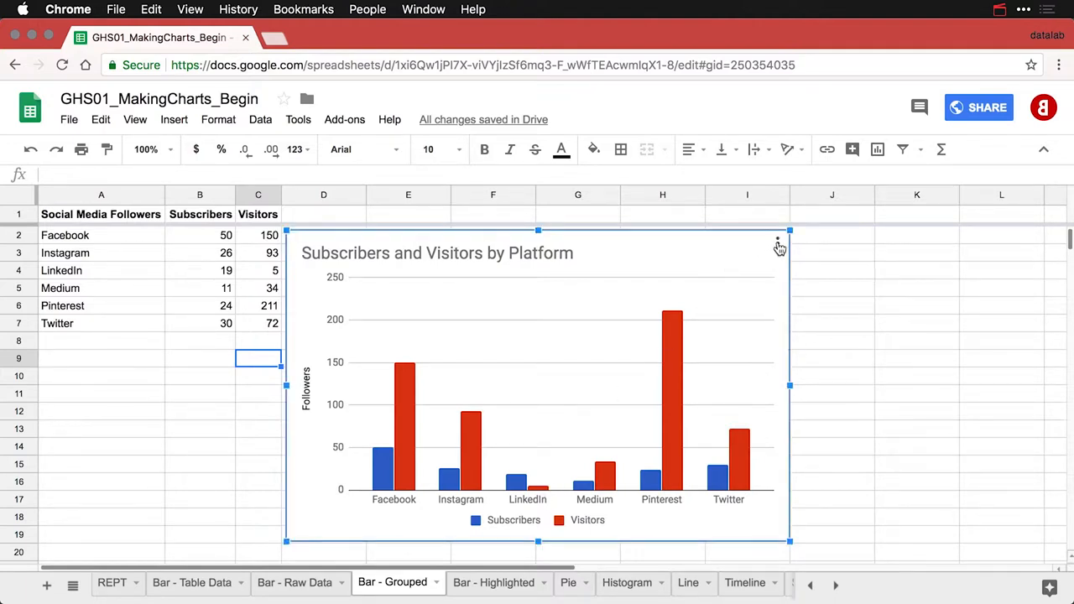
- Copy the grouped column chart and place the duplicate below the original
click(777, 244)
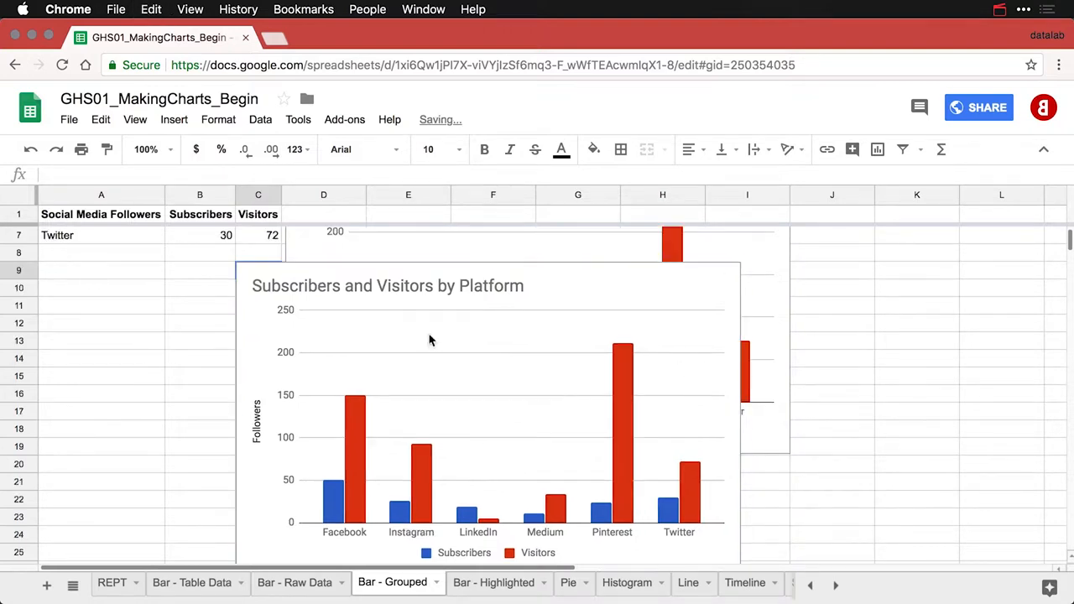
click(432, 340)
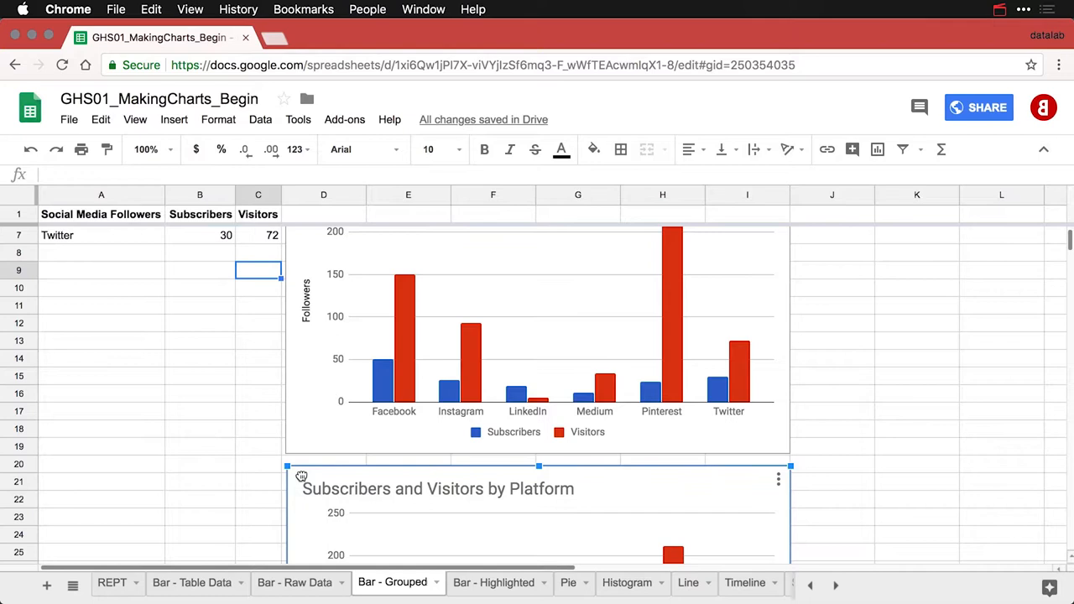
scroll(down, 3)
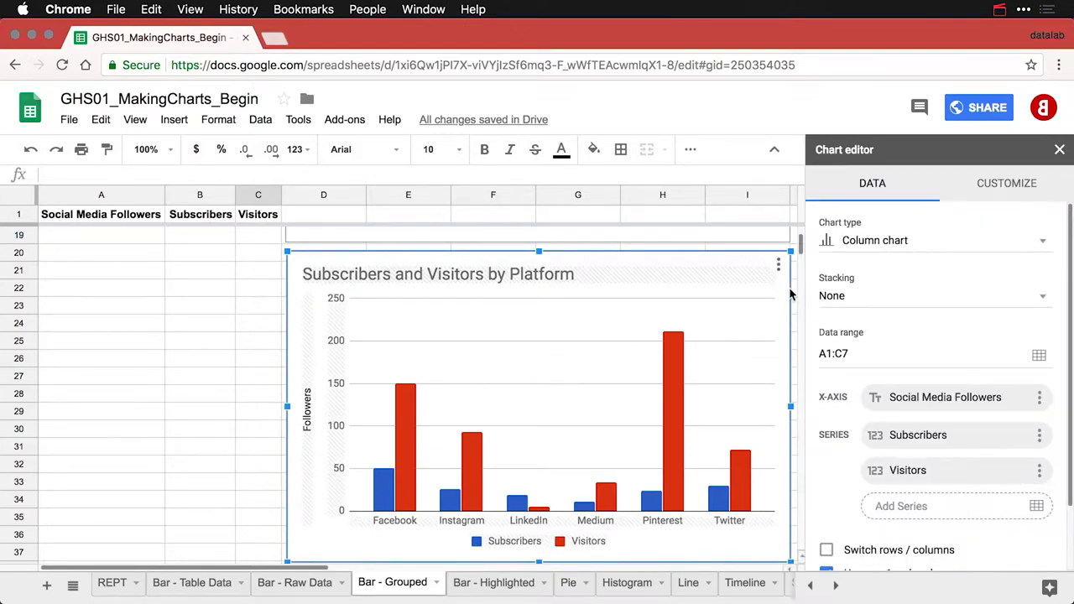
mouse_move(863, 295)
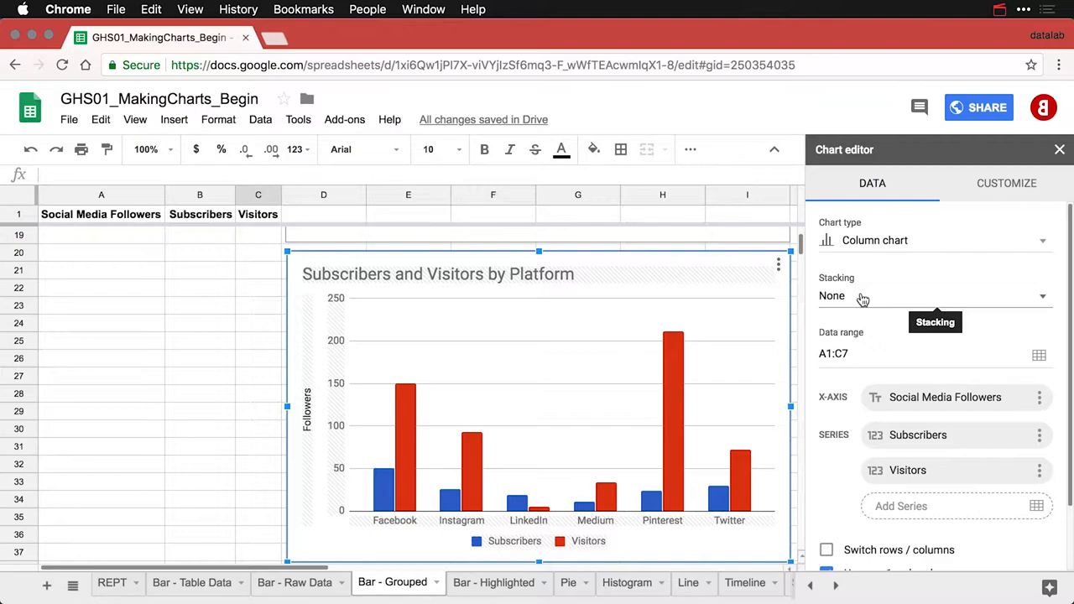
- Set the copied chart's stacking to Standard, making a stacked column chart
click(934, 295)
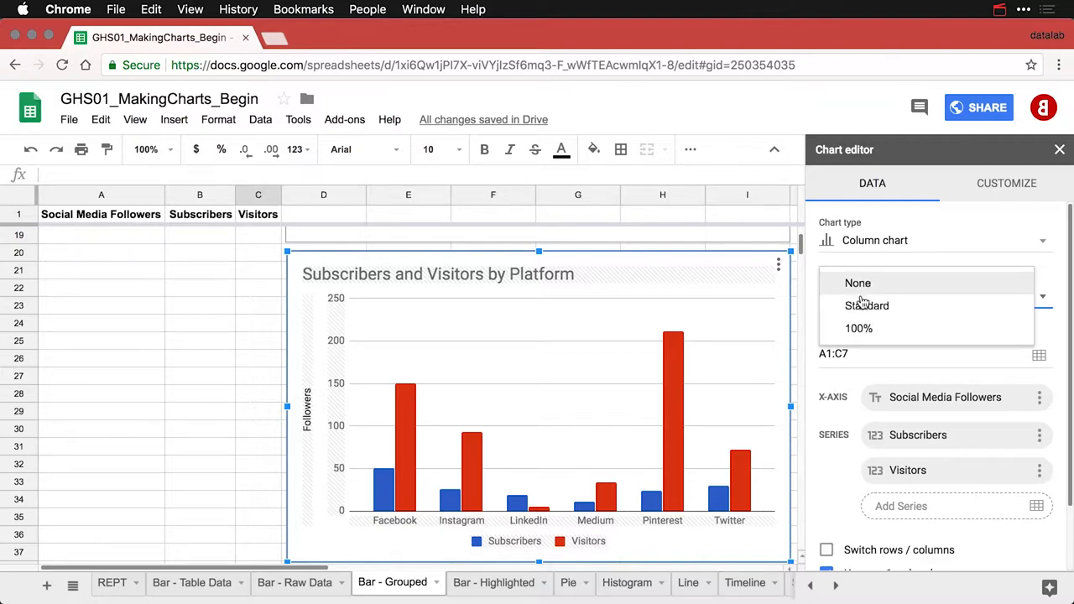
click(866, 306)
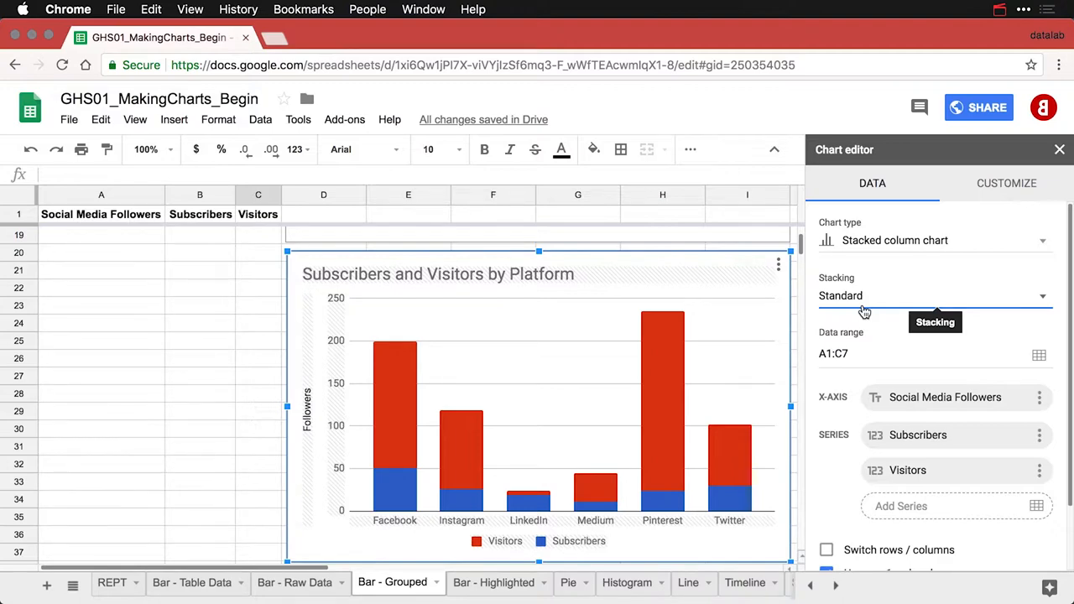
mouse_move(561, 547)
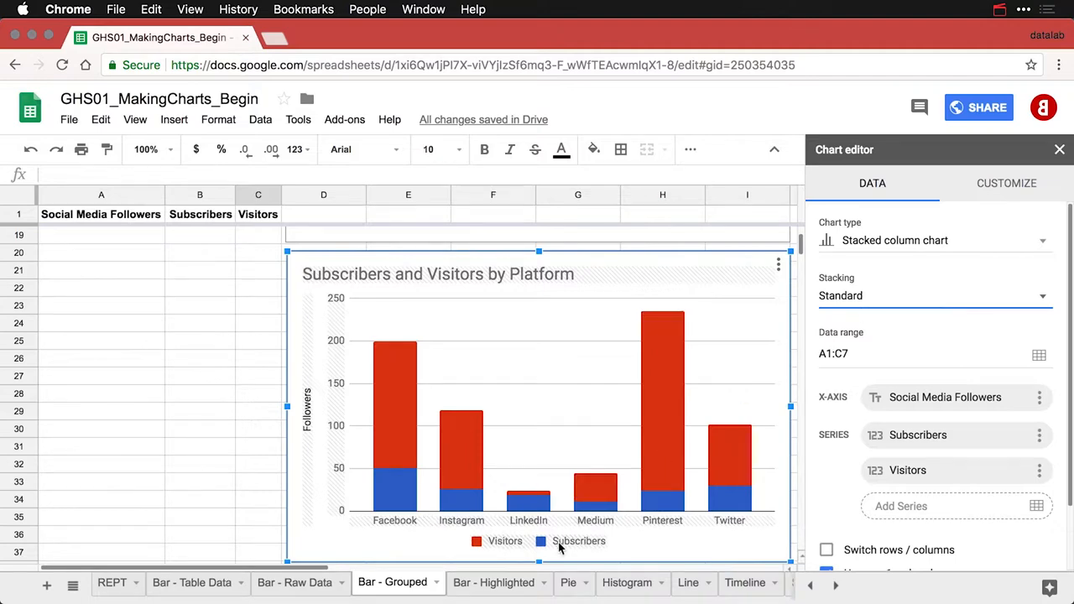
- Position the stacked chart's legend on the Right and finish editing
click(1006, 183)
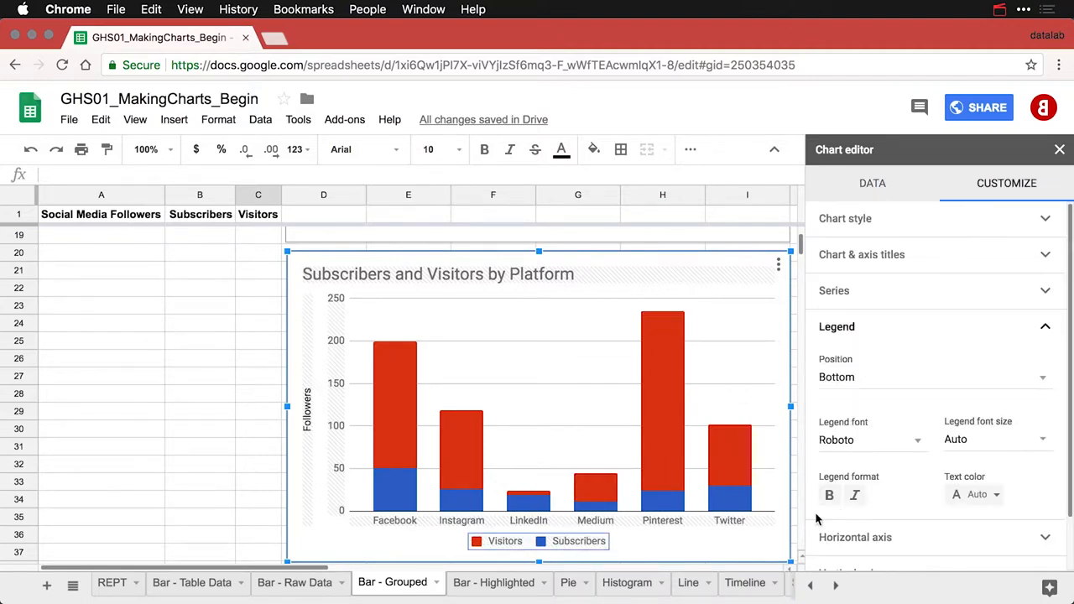
click(934, 376)
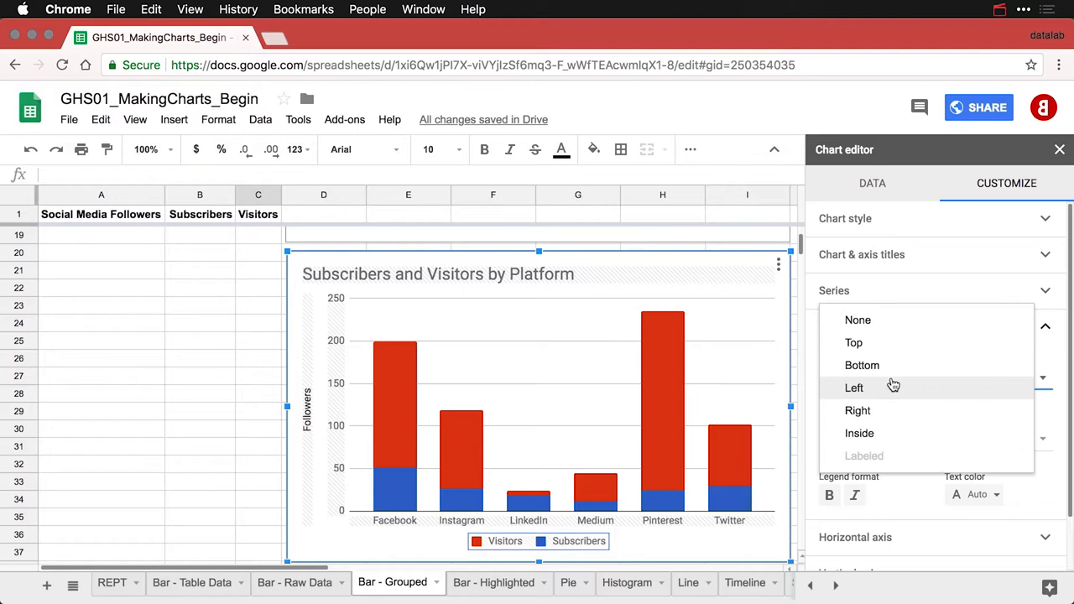
mouse_move(857, 410)
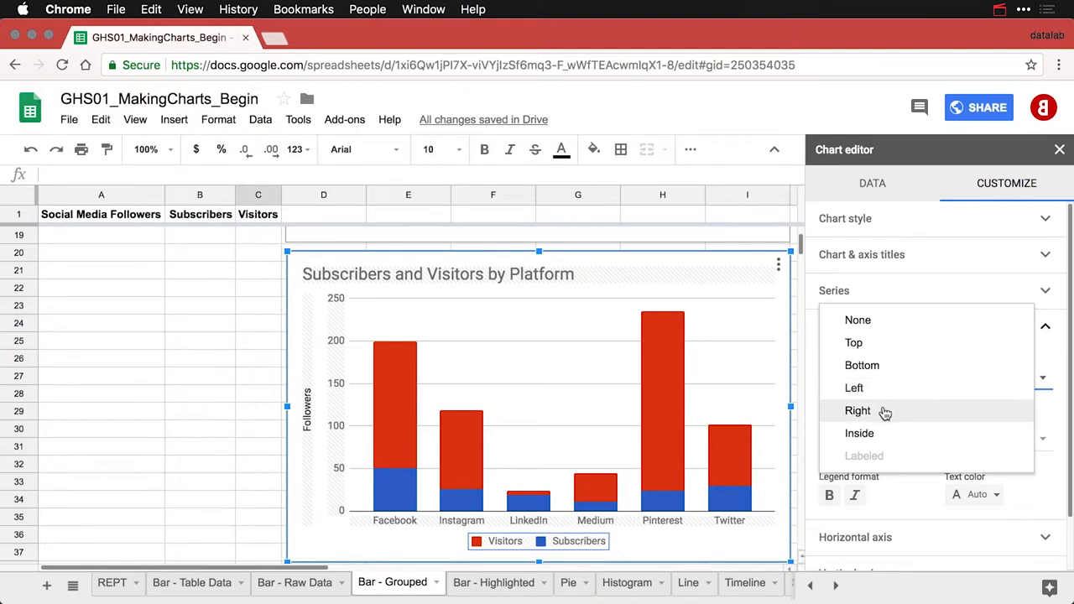
click(857, 411)
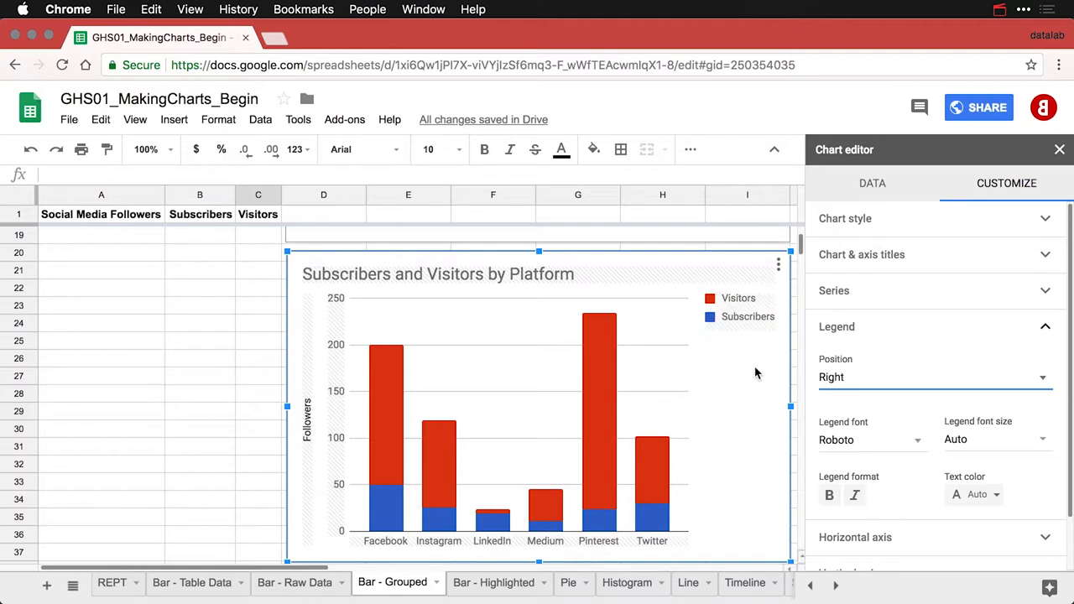
click(257, 305)
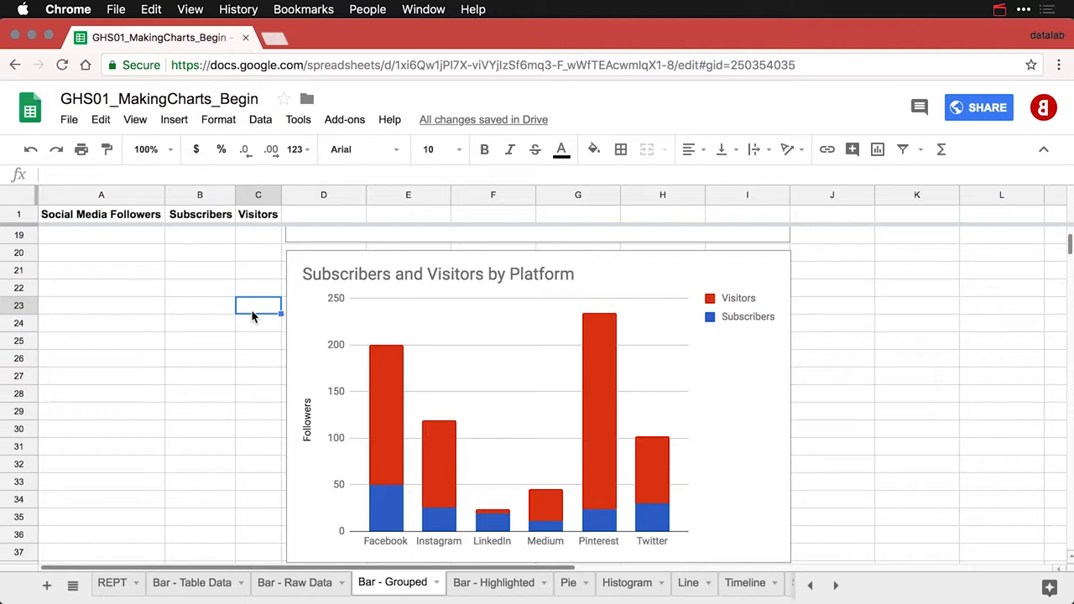
mouse_move(489, 410)
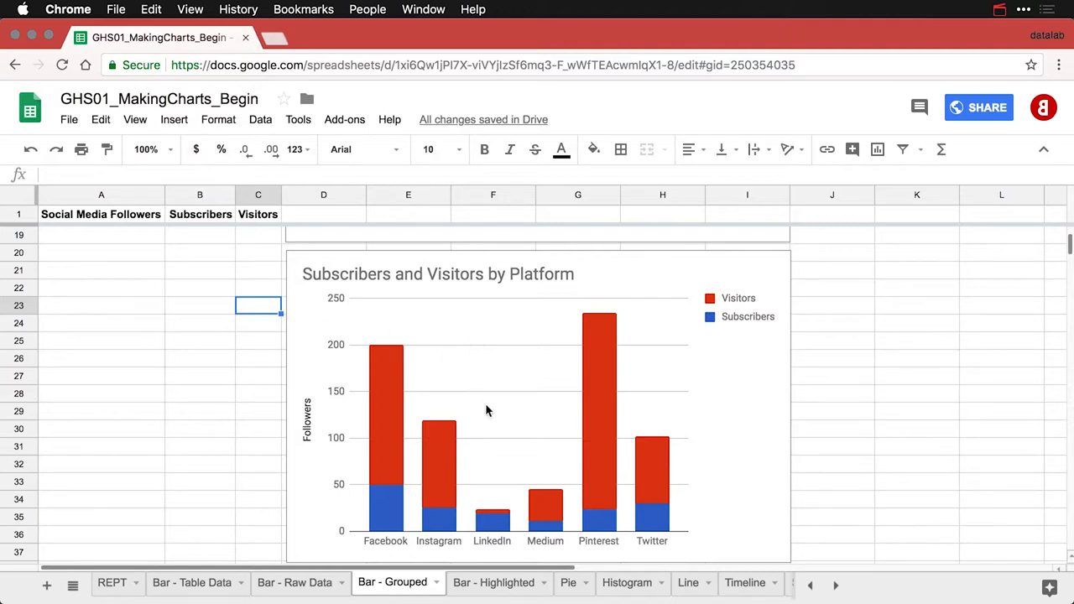
mouse_move(513, 441)
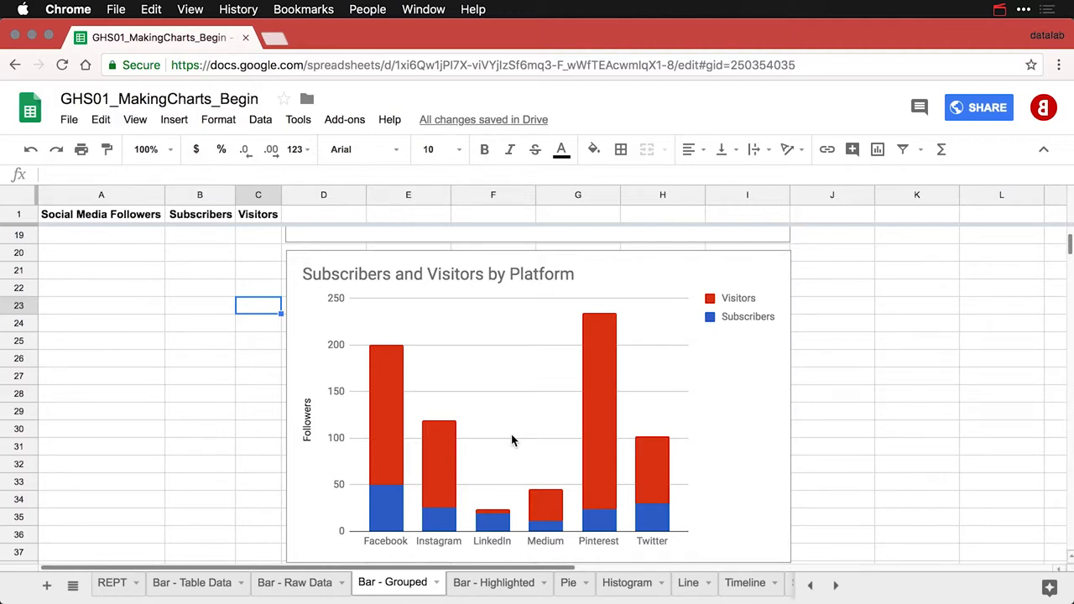
mouse_move(583, 396)
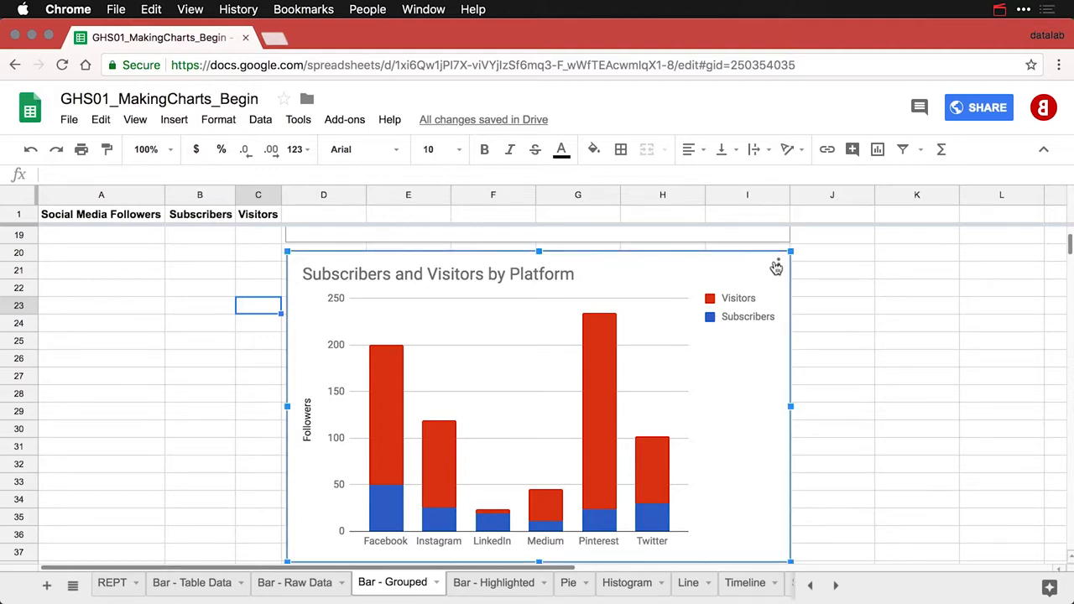
- Copy the stacked column chart via its menu and scroll down to the pasted copy
click(777, 265)
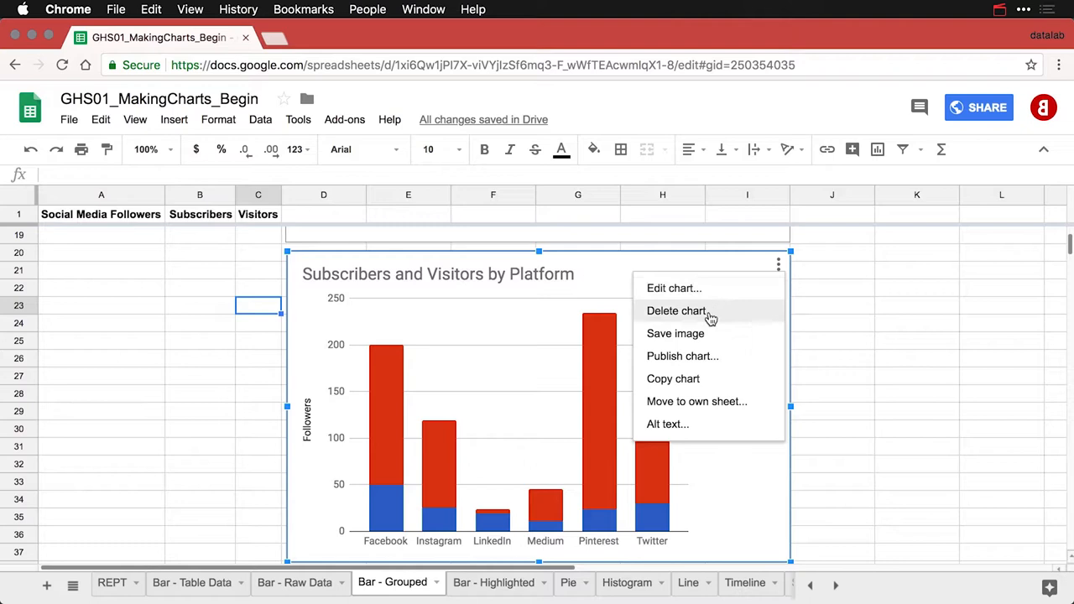
click(692, 382)
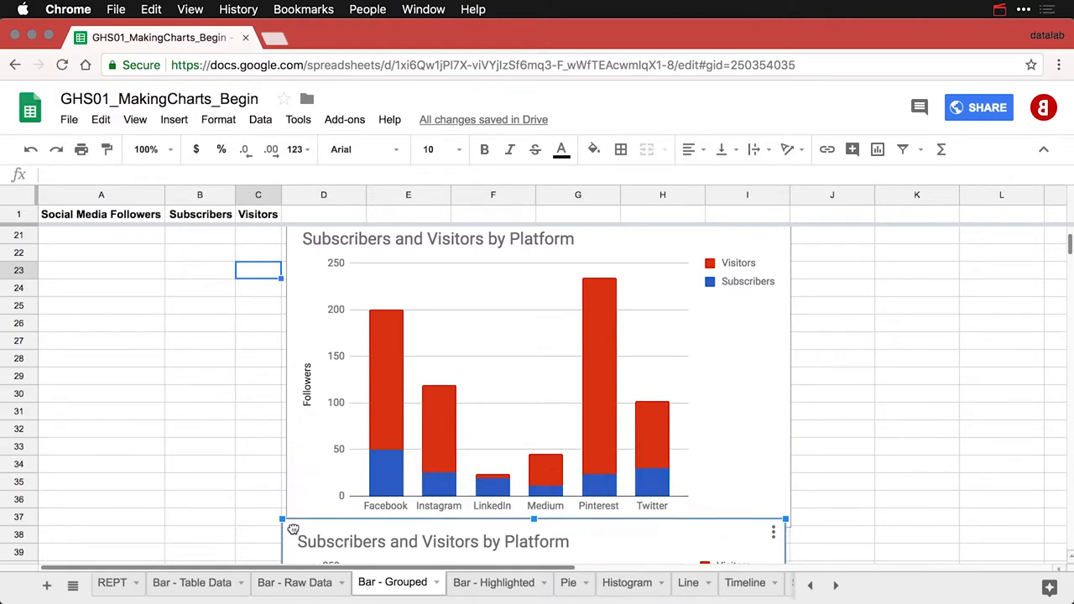
scroll(down, 3)
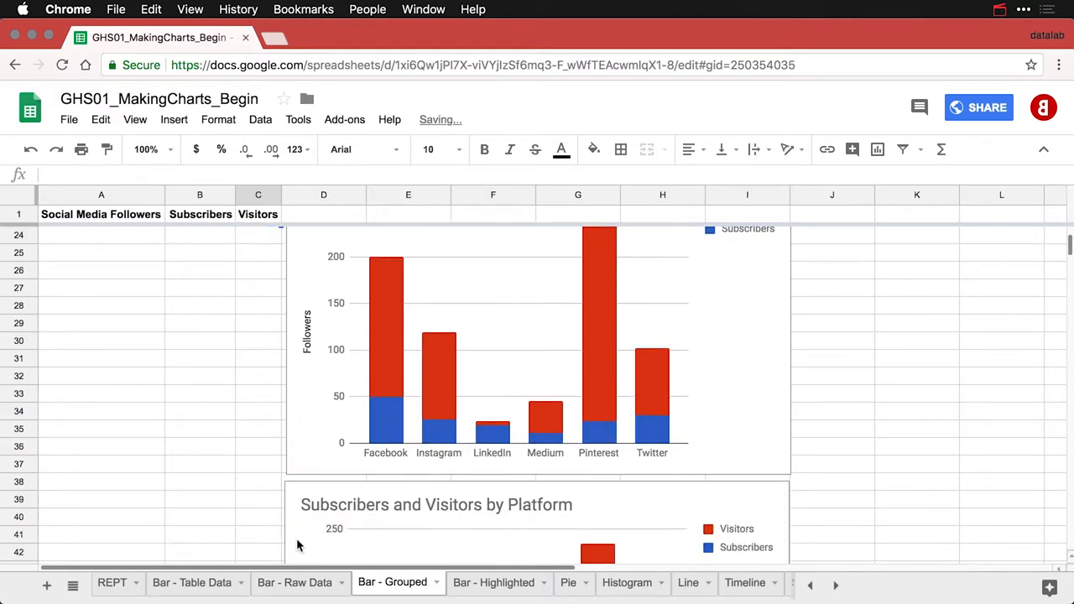
scroll(down, 3)
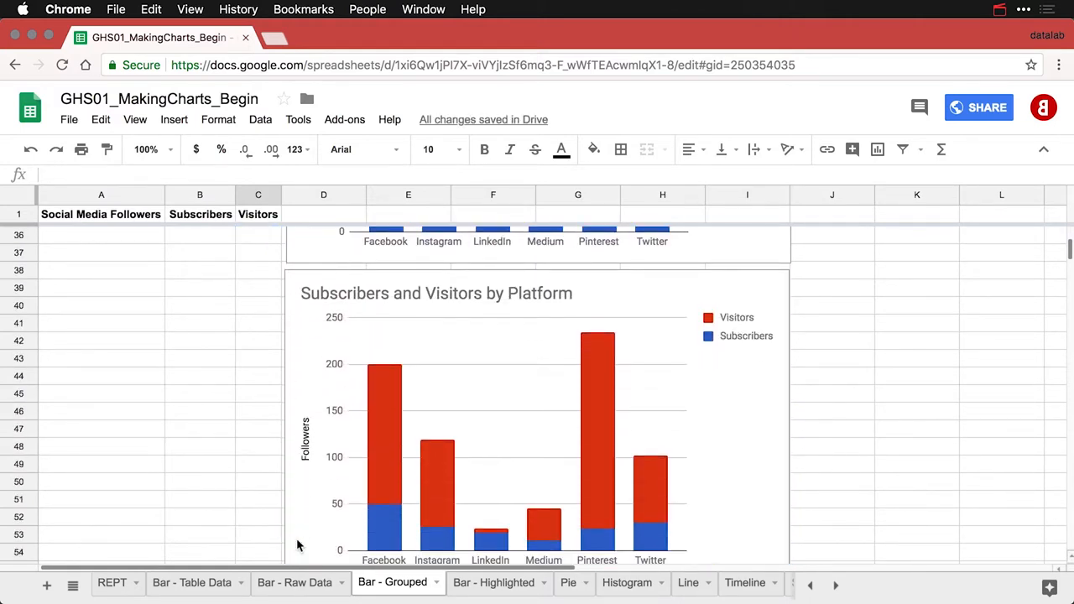
scroll(down, 3)
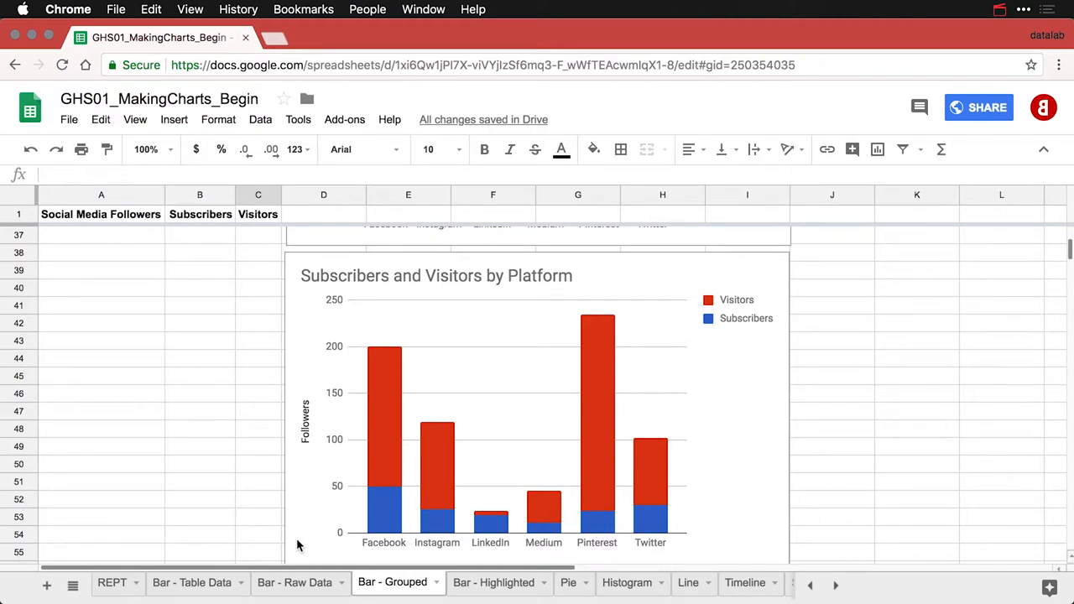
mouse_move(701, 317)
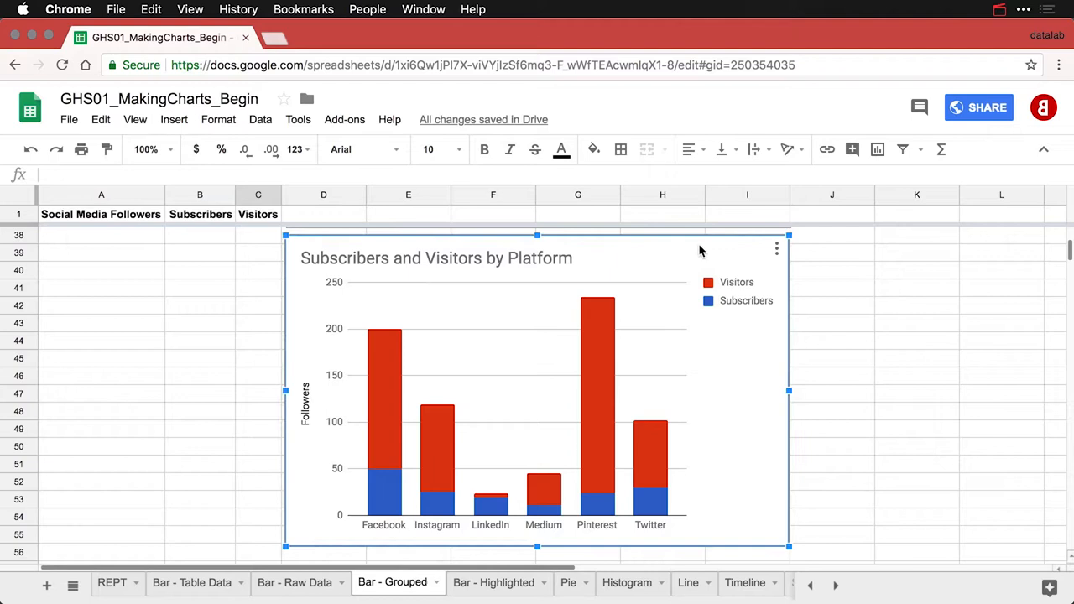
- Open the chart editor for the third chart copy
double_click(537, 390)
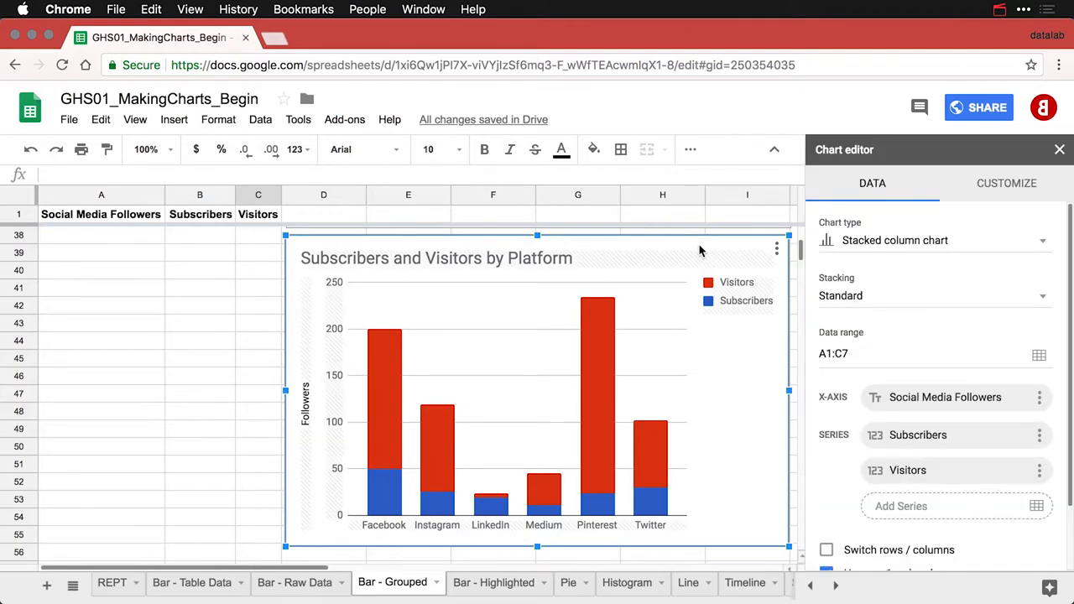
mouse_move(902, 243)
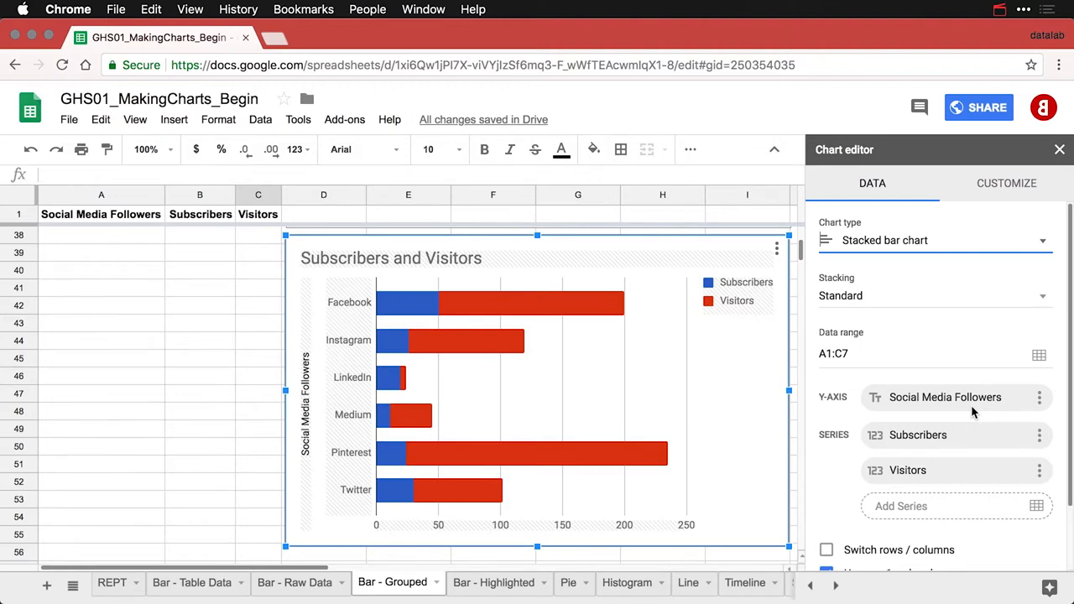
mouse_move(841, 377)
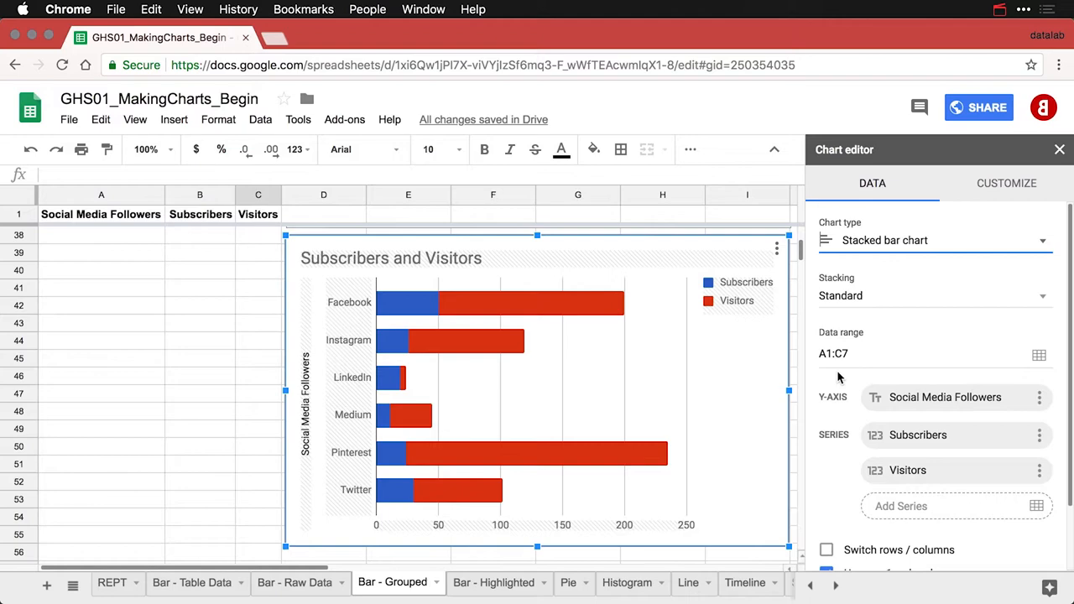
mouse_move(875, 303)
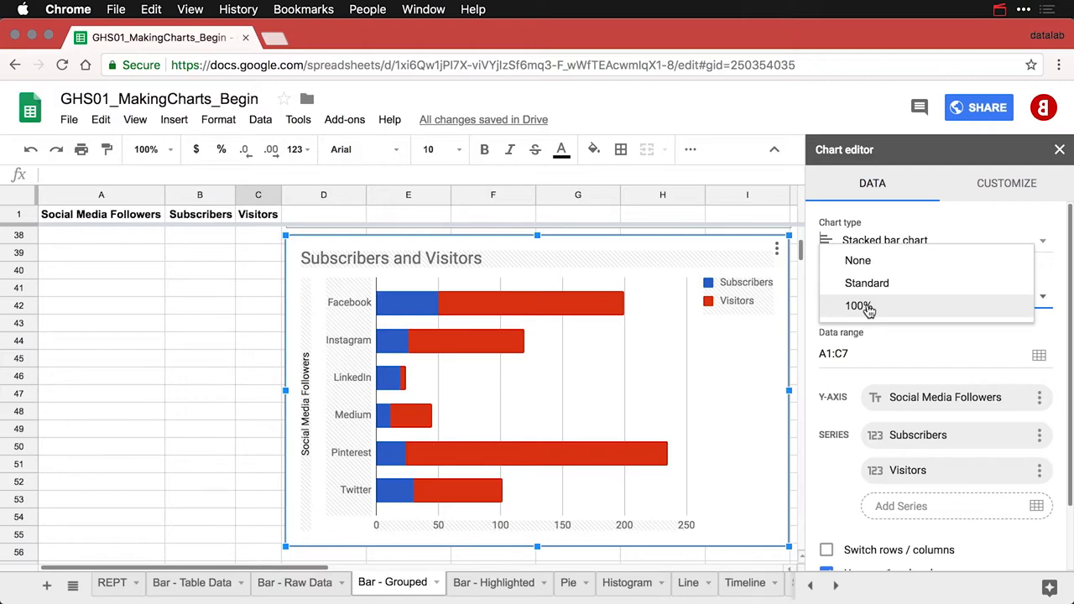
- Set stacking to 100%, compare with Standard, and settle on 100% stacked bars
click(859, 305)
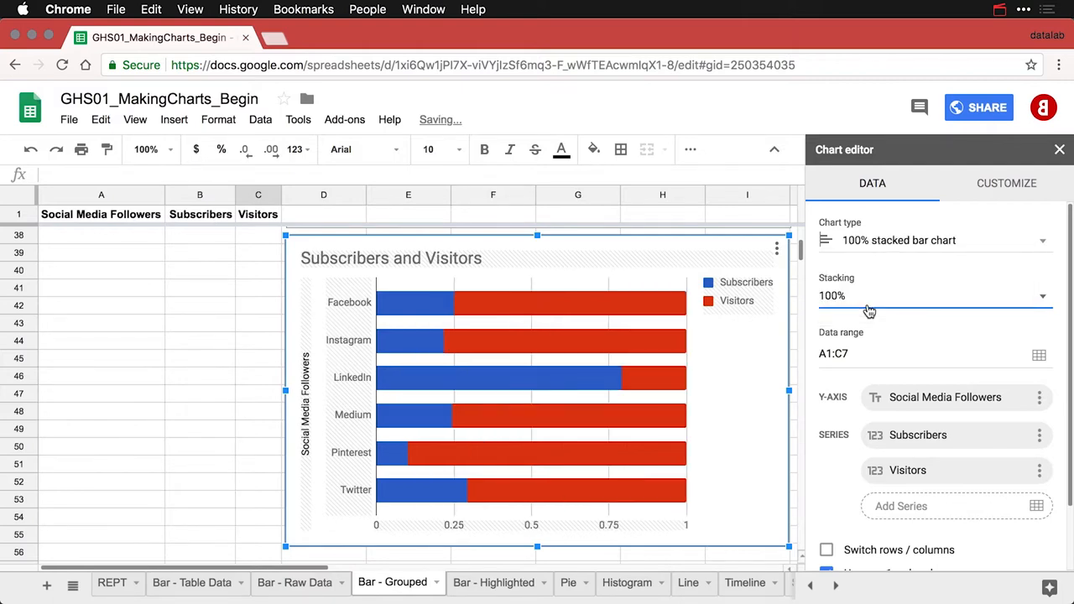
mouse_move(870, 295)
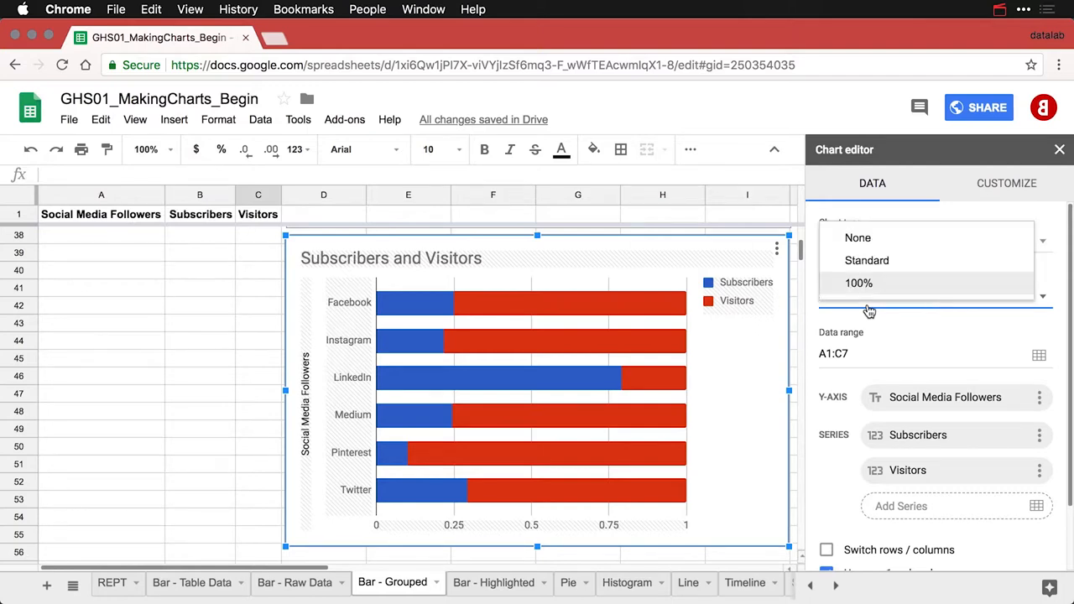
click(866, 260)
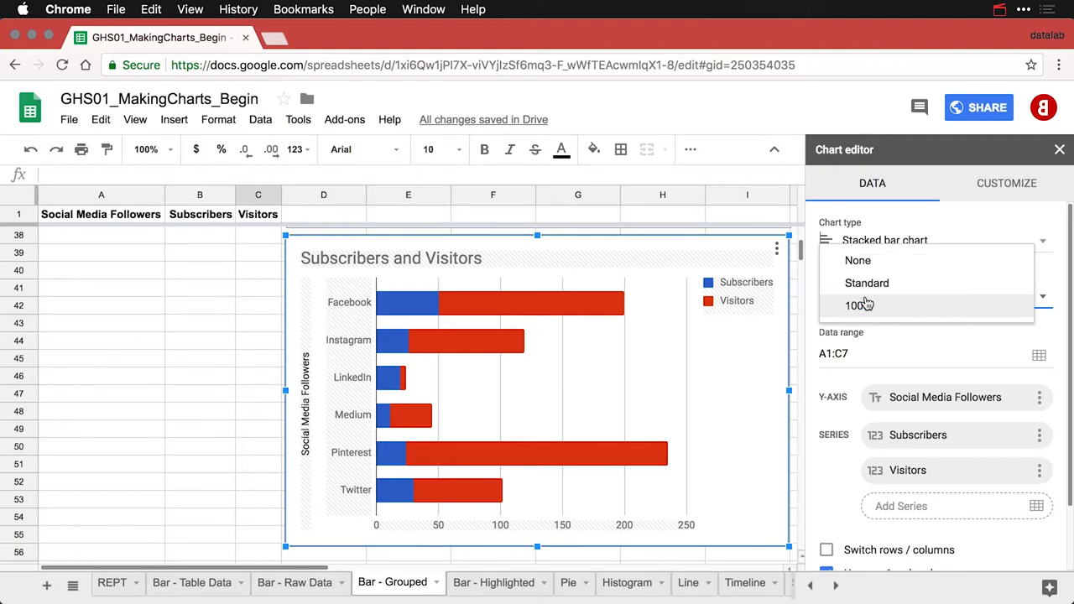
click(867, 282)
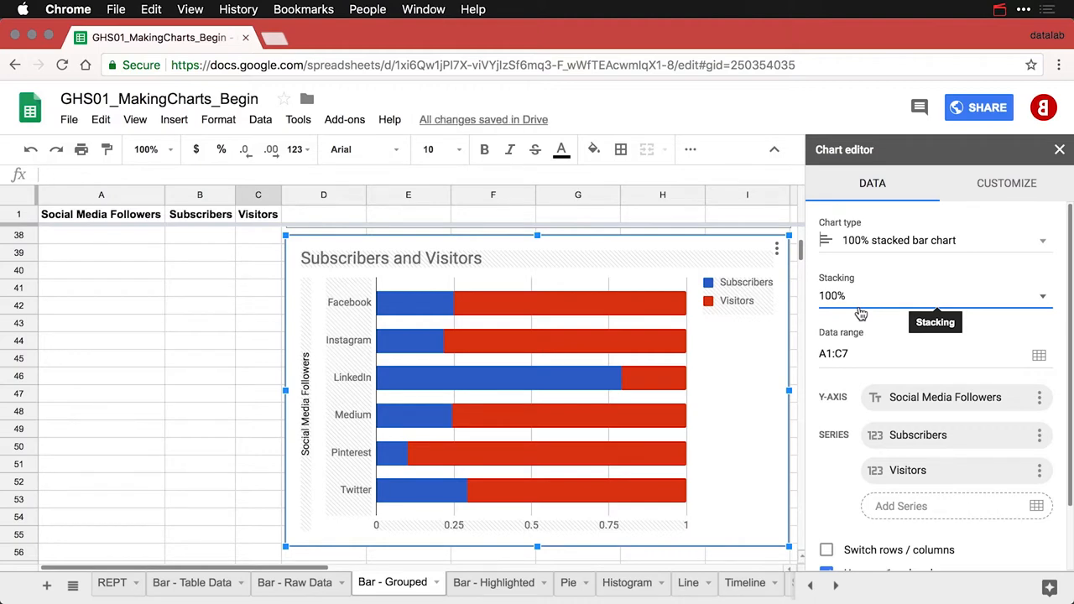
mouse_move(613, 445)
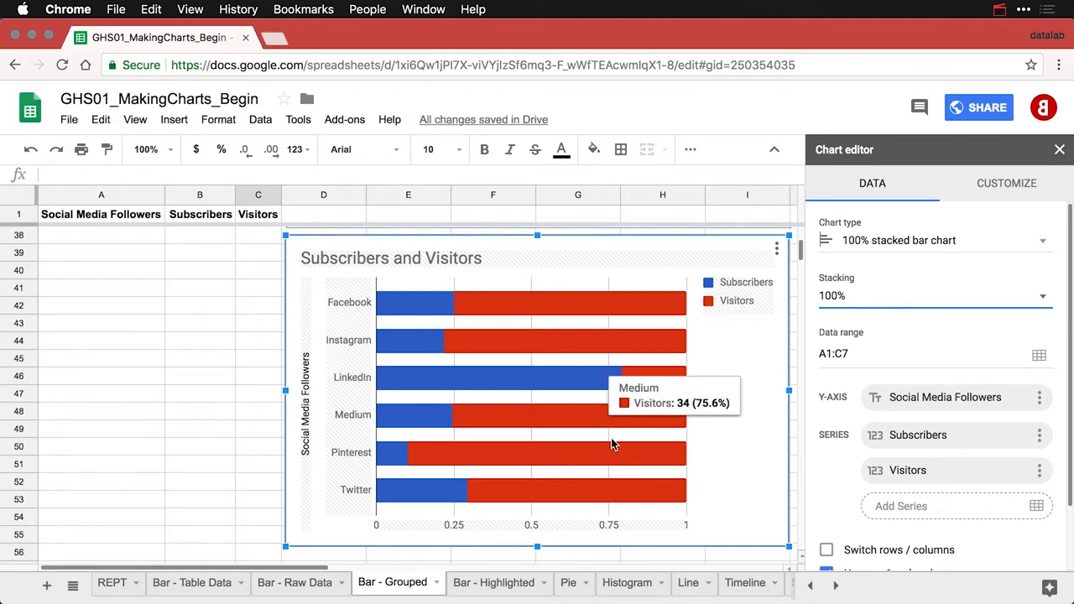
mouse_move(396, 462)
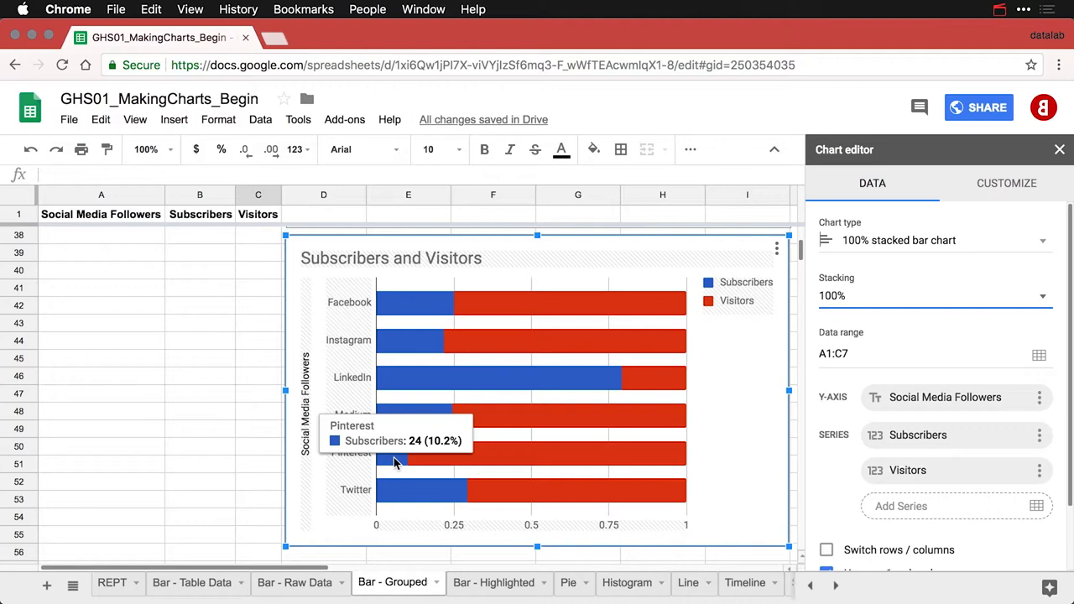
mouse_move(697, 438)
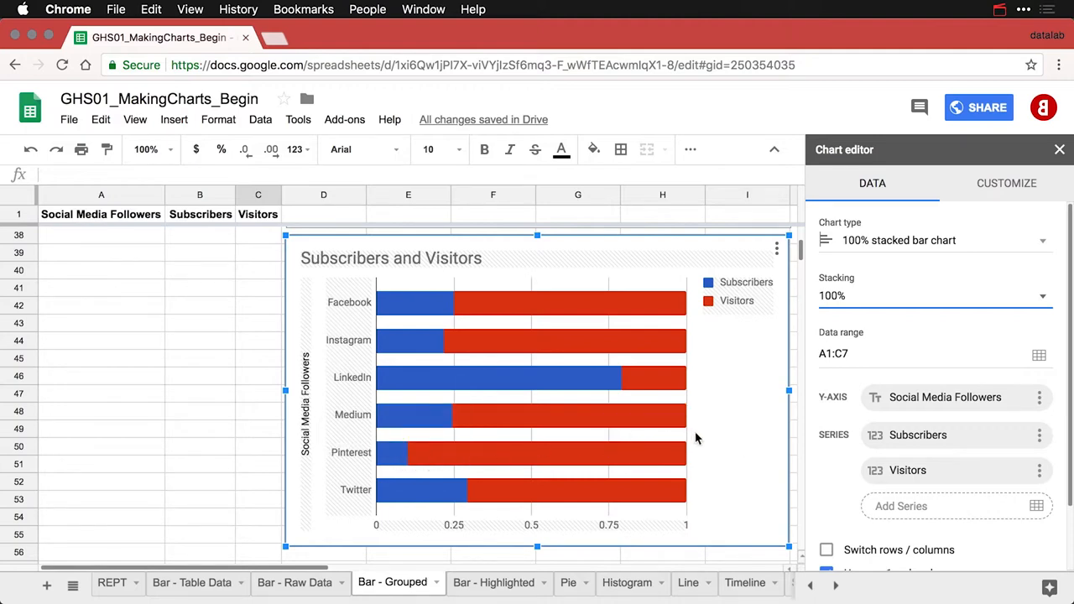
mouse_move(745, 444)
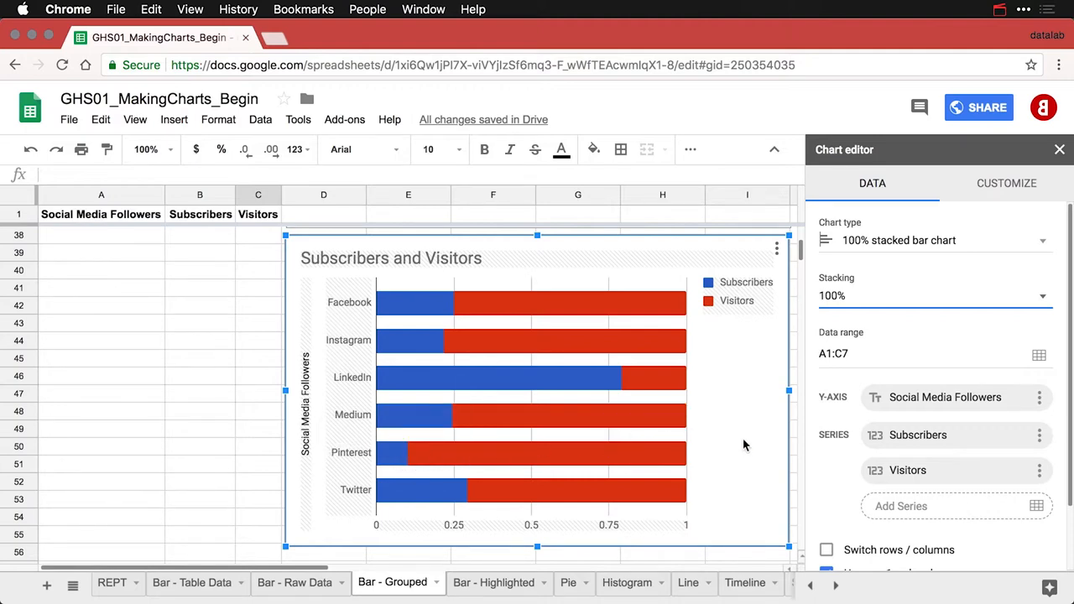
mouse_move(318, 406)
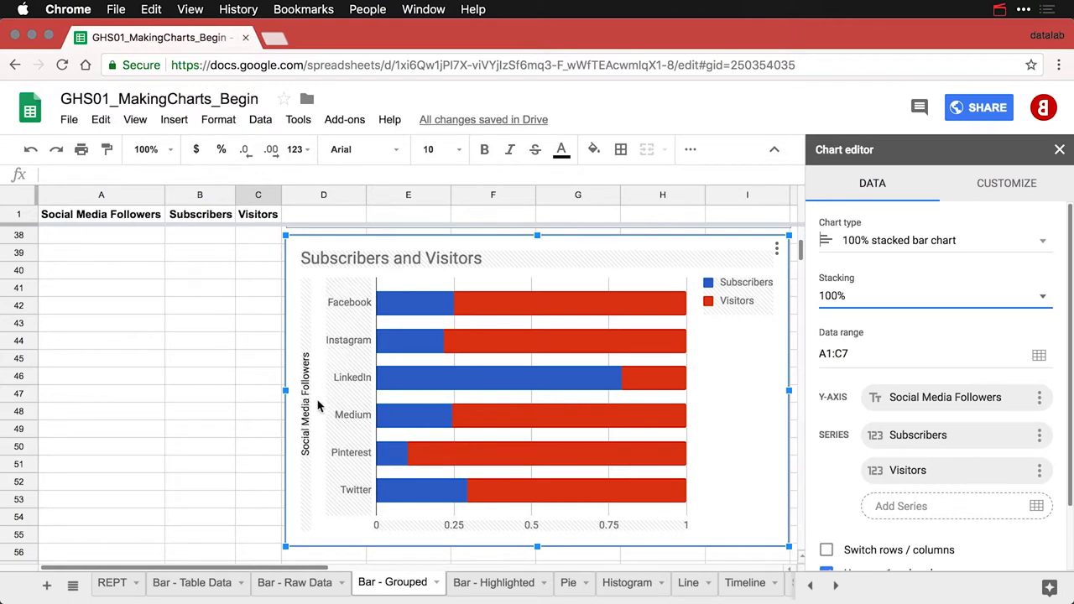
- Clear the vertical axis title and title the horizontal axis 'Proportions of Followers'
click(1007, 183)
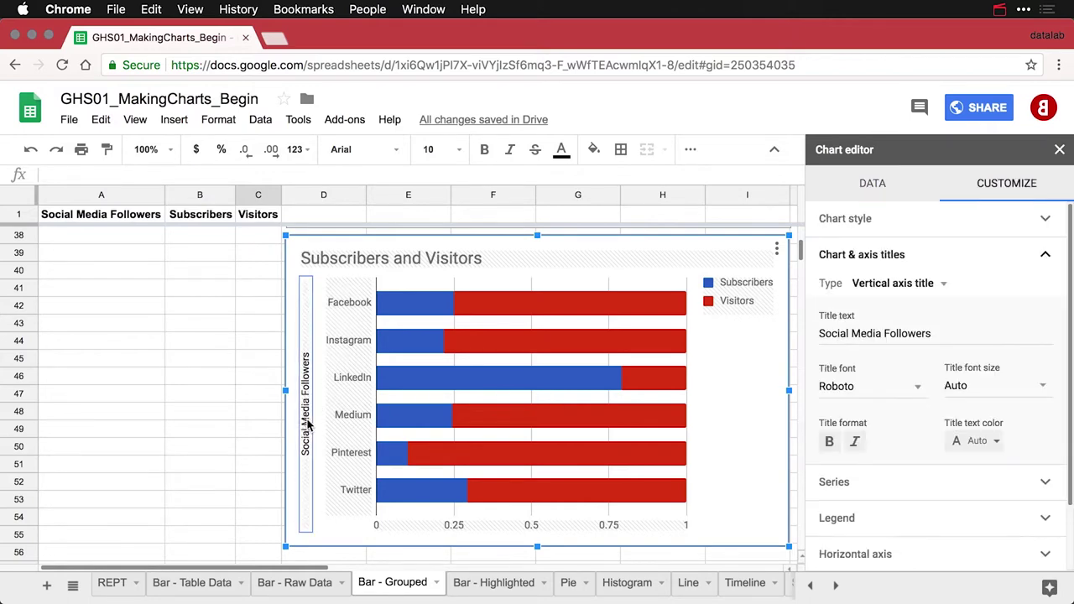
click(874, 333)
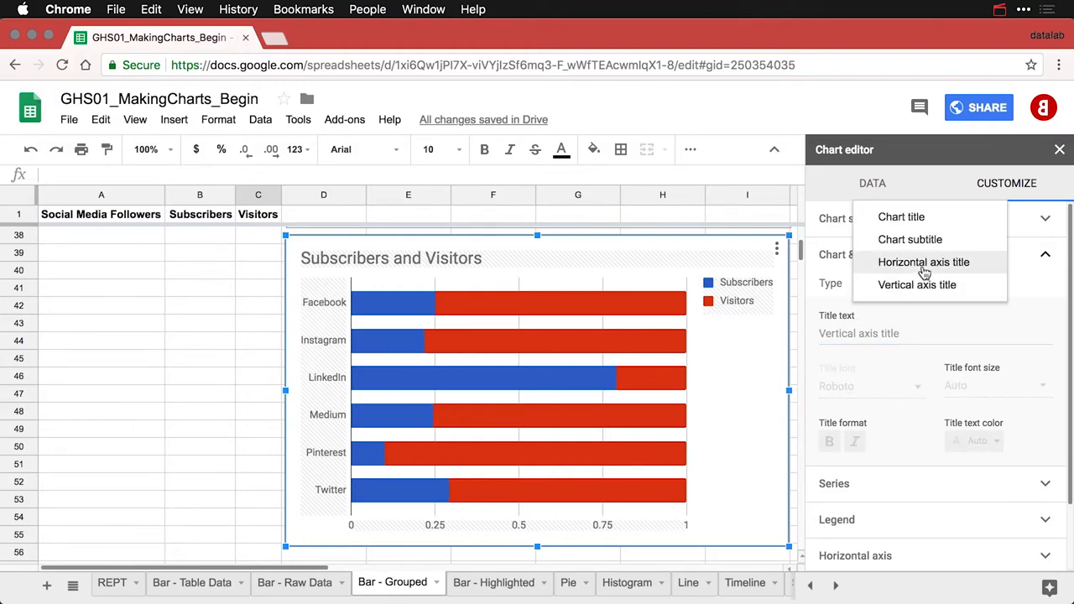
click(923, 262)
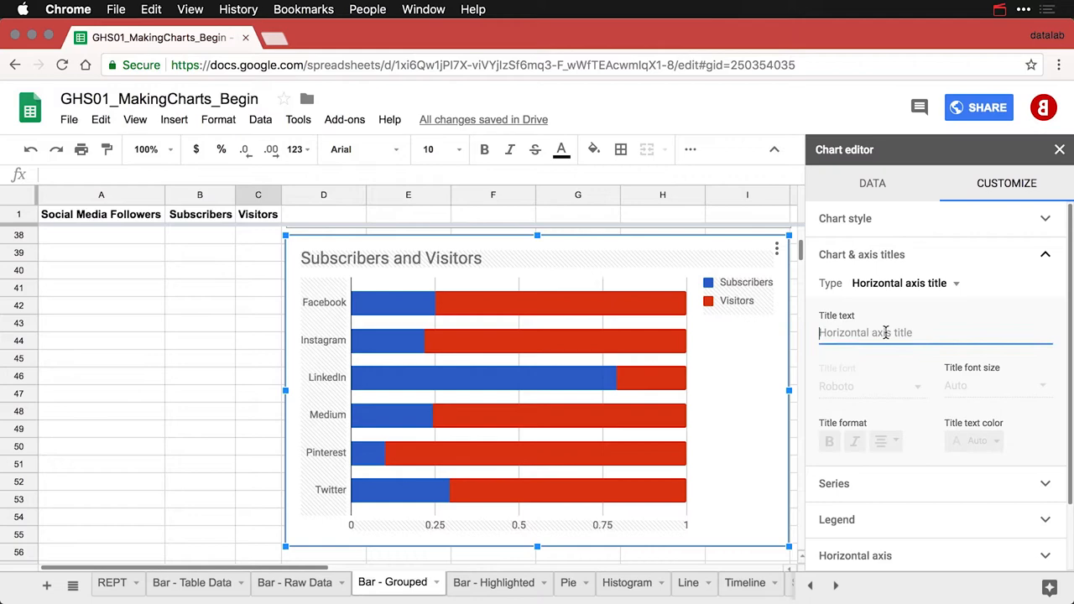
text(Proporti)
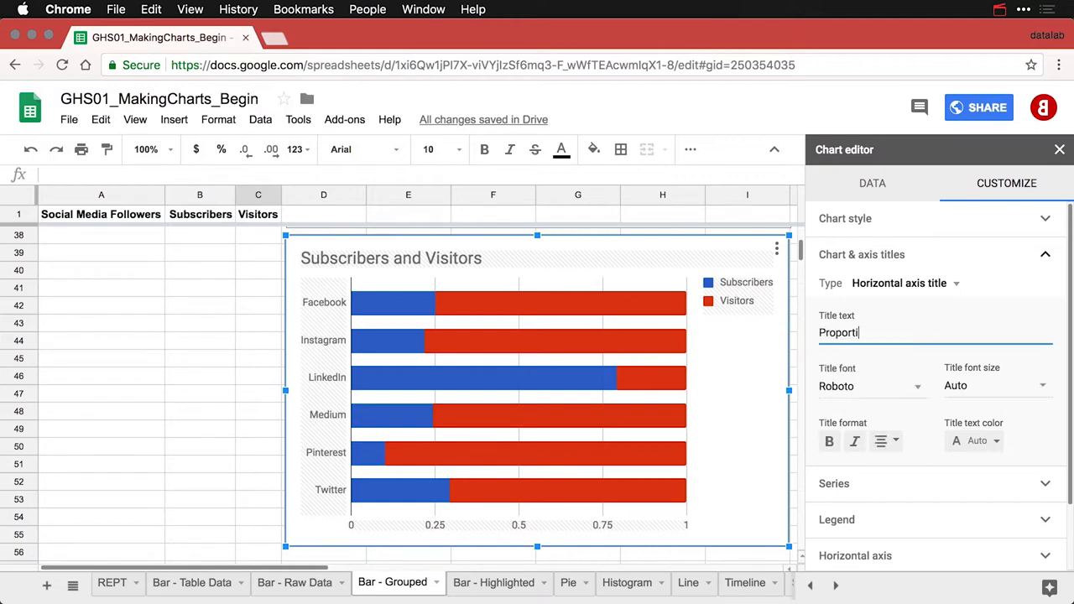
text(ons of Followers)
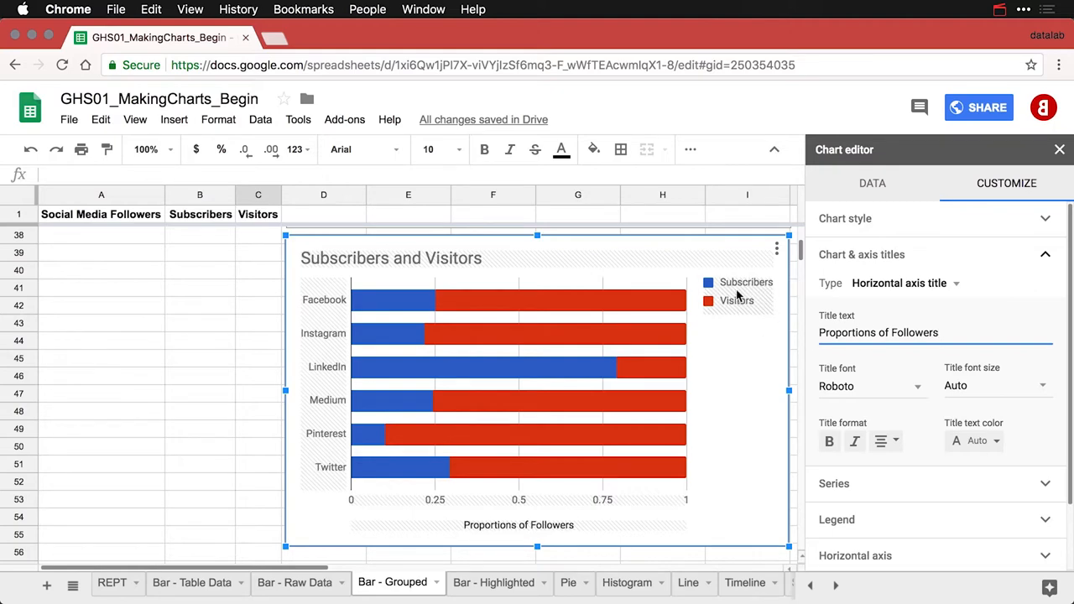
- Move the chart legend to the Bottom position
click(836, 520)
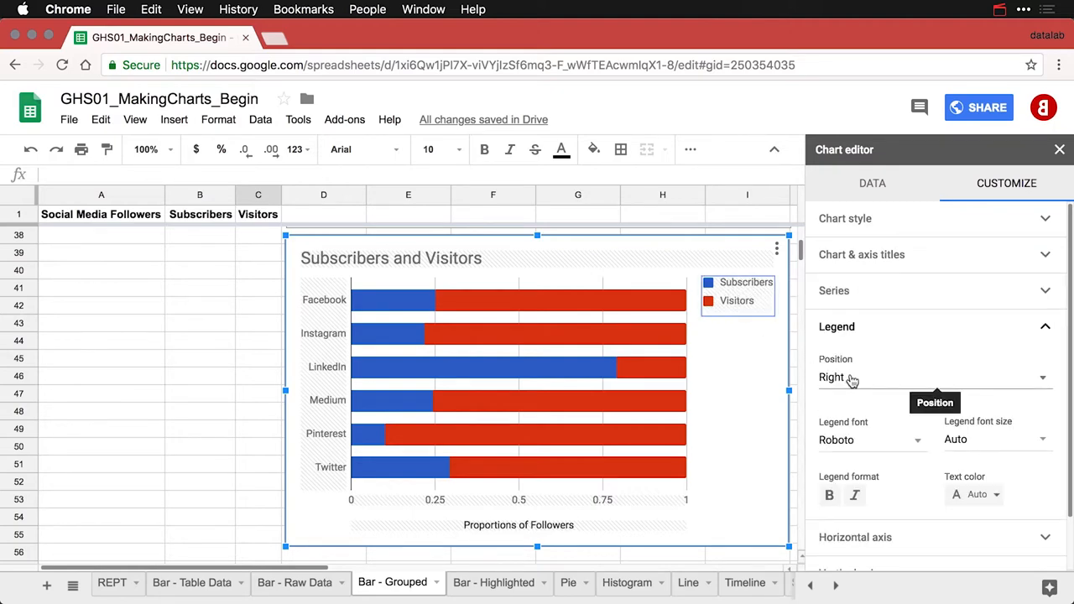
click(936, 377)
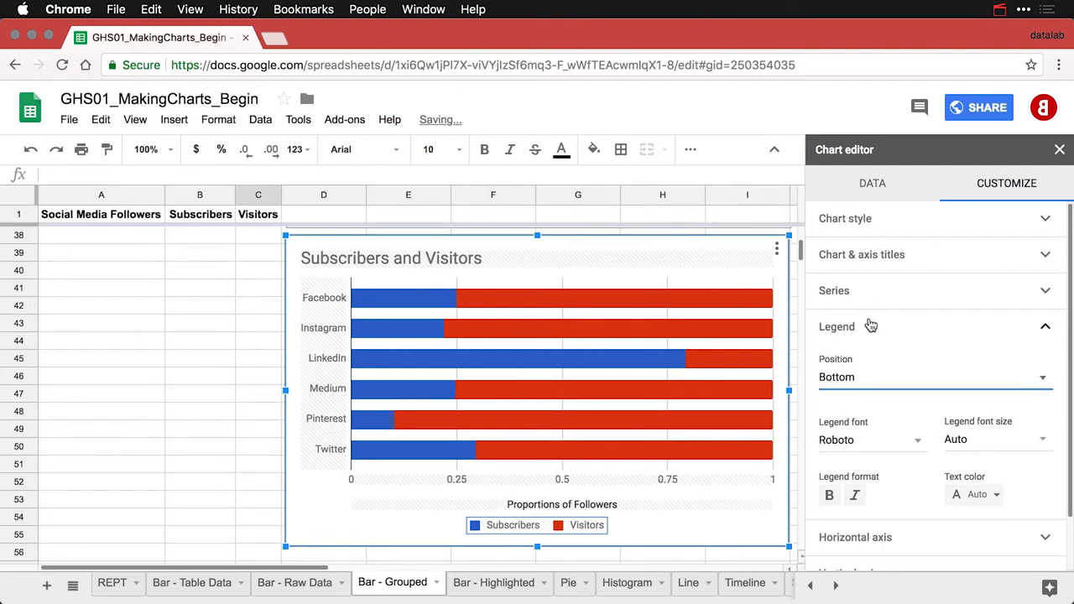
mouse_move(680, 344)
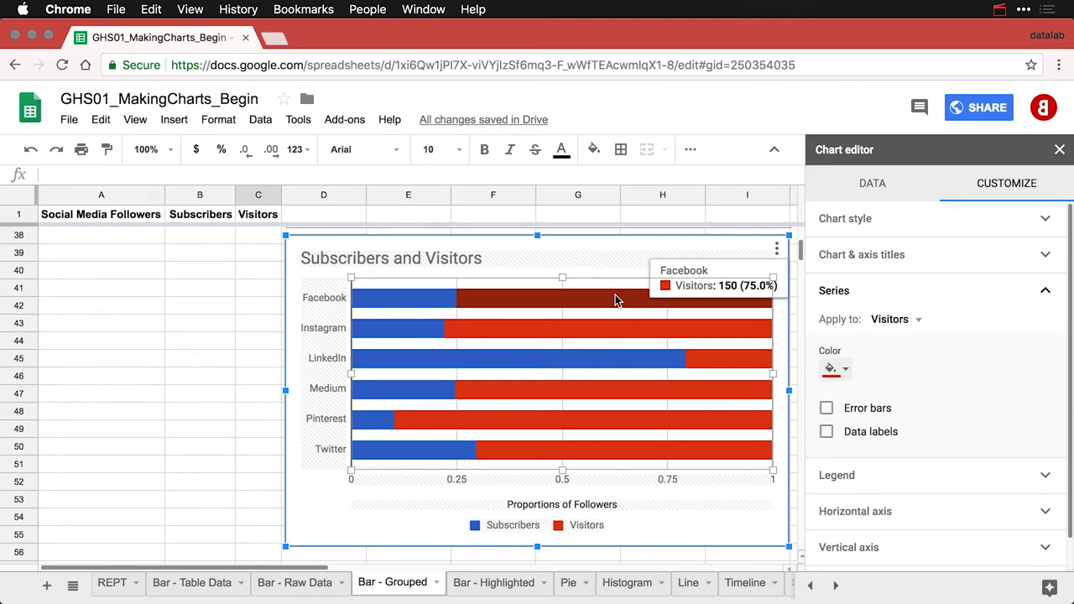
- Colour the Visitors series gray and deselect the chart to close the editor
click(834, 369)
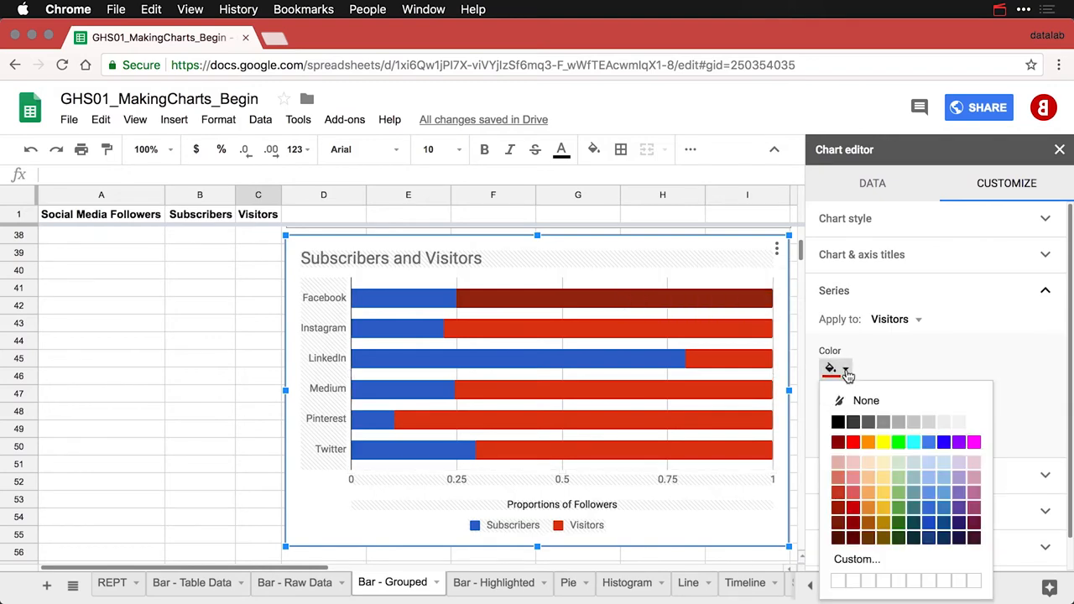
mouse_move(913, 425)
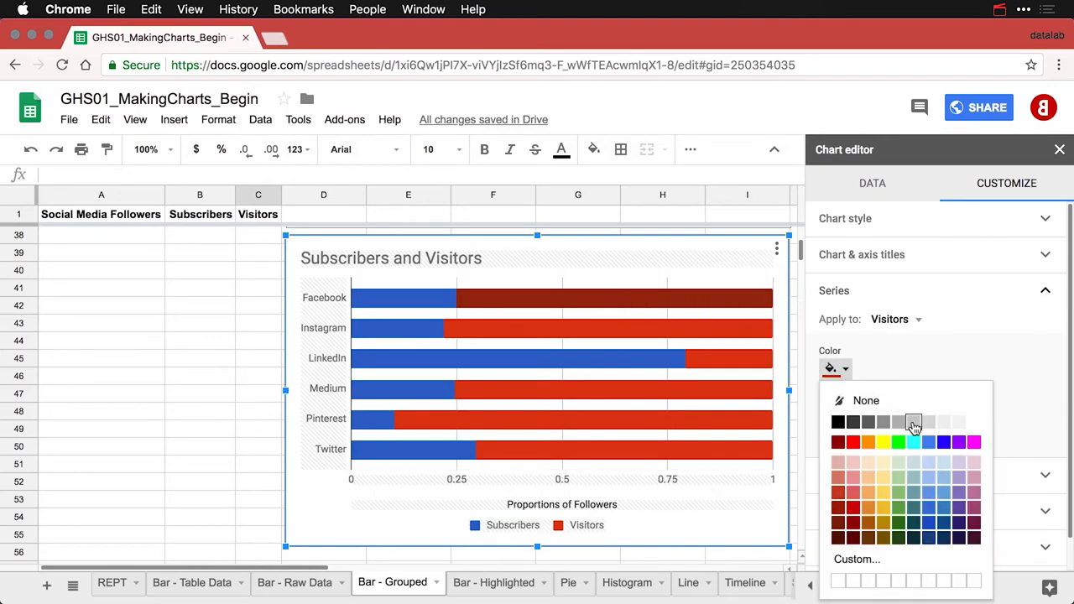
click(913, 422)
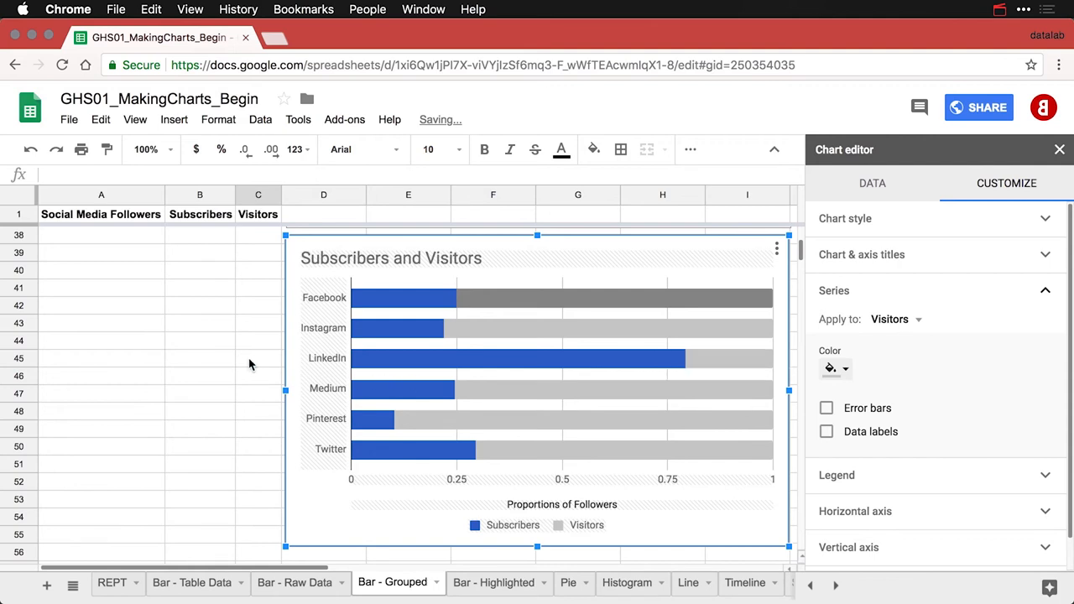
click(258, 358)
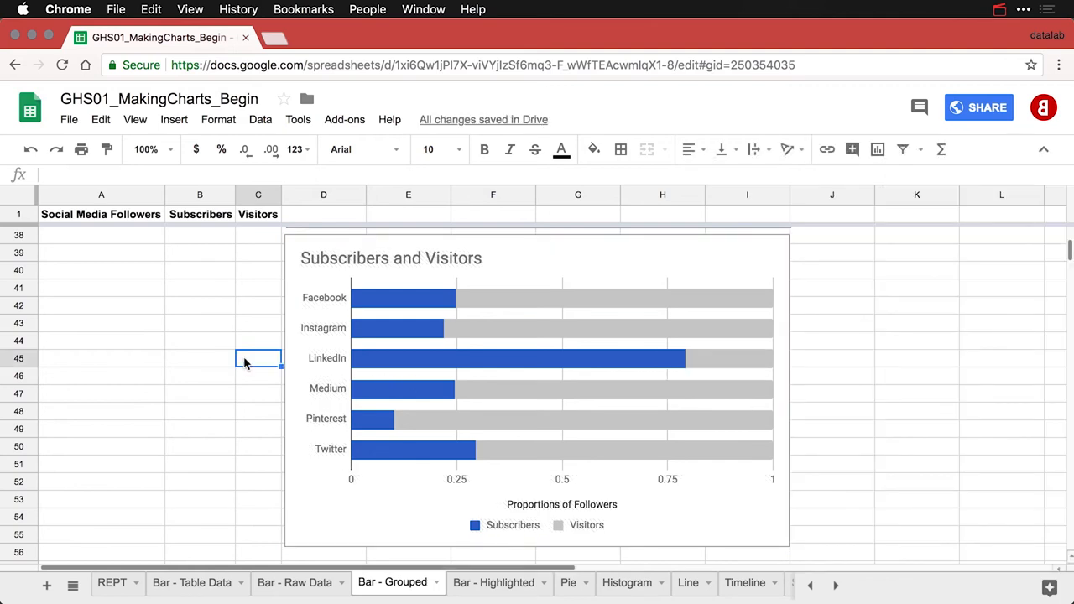